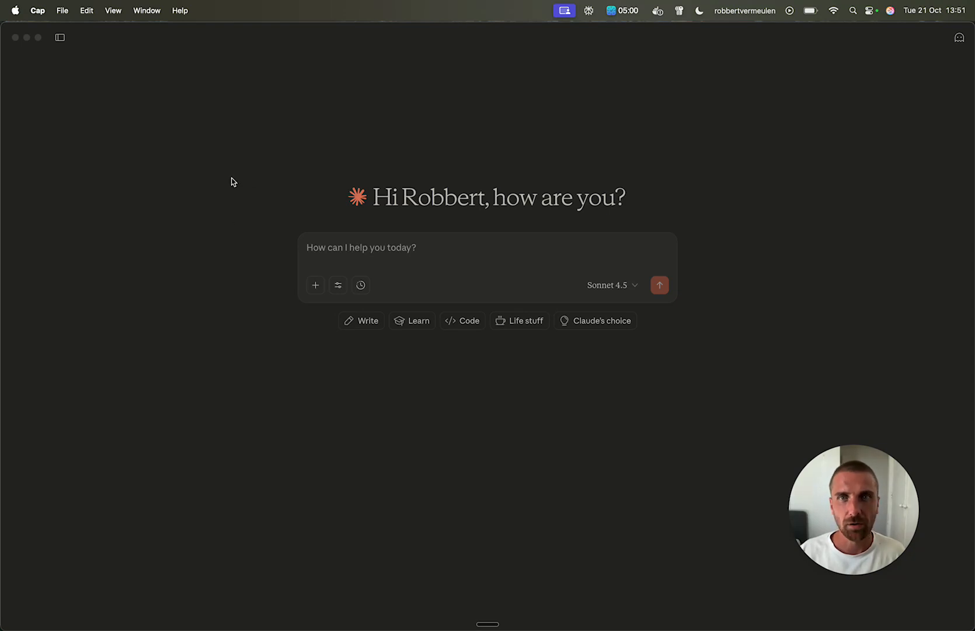
{"action": "mouse_move", "coordinate": [711, 211]}
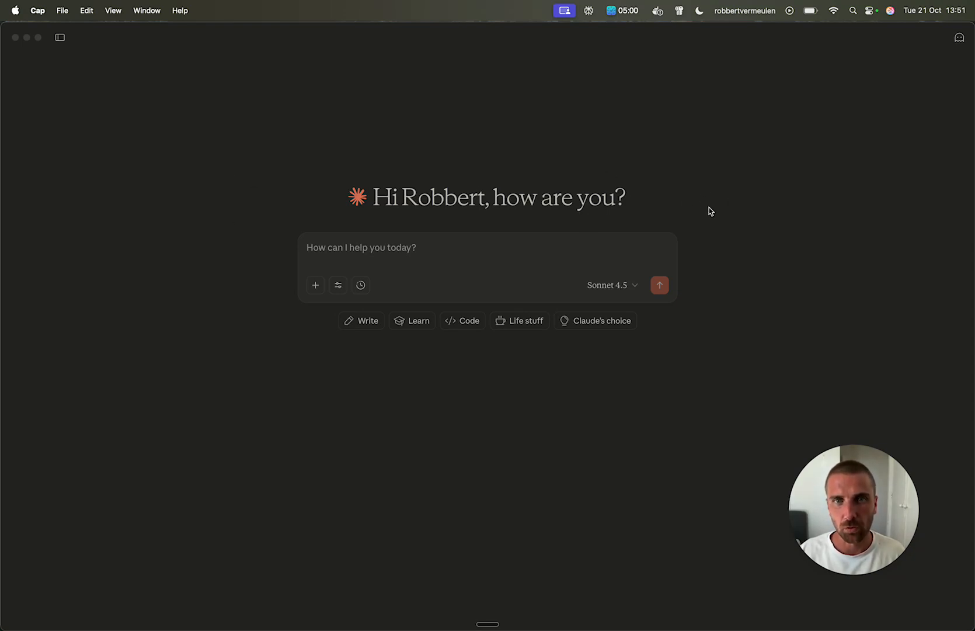
{"action": "mouse_move", "coordinate": [486, 141]}
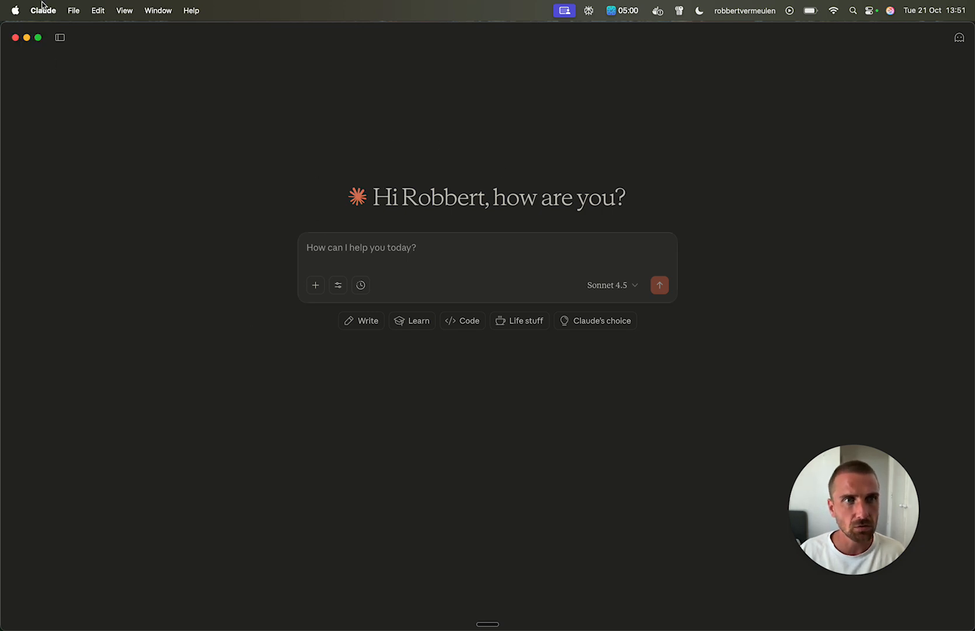
{"action": "mouse_move", "coordinate": [441, 179]}
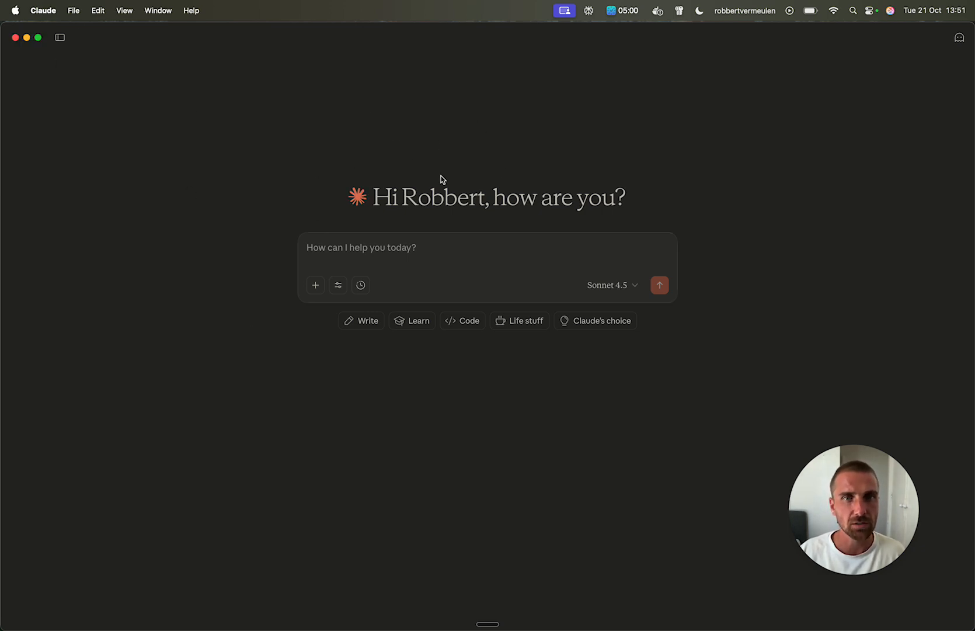
{"action": "mouse_move", "coordinate": [462, 153]}
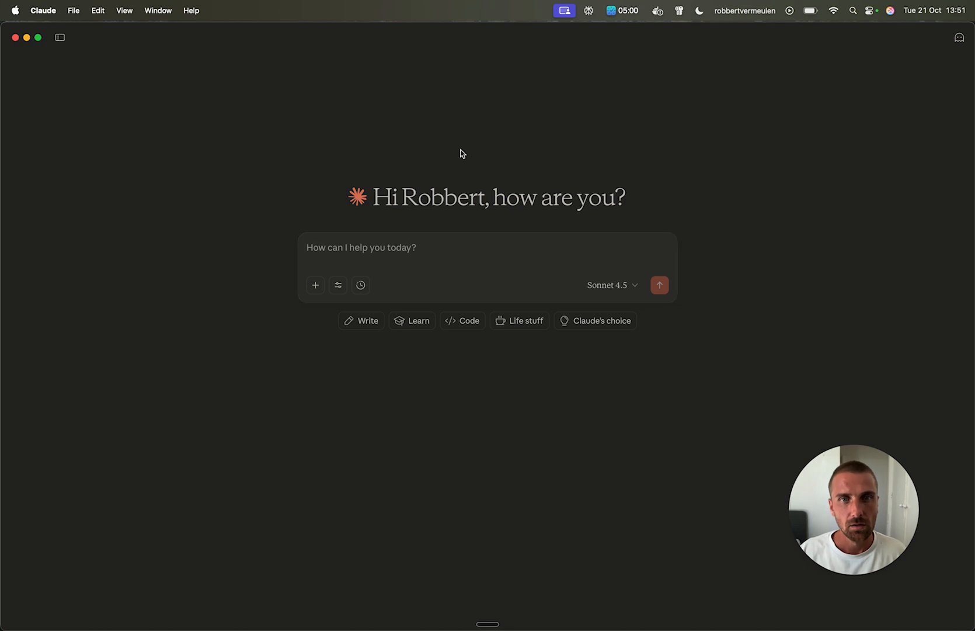
{"action": "mouse_move", "coordinate": [512, 283]}
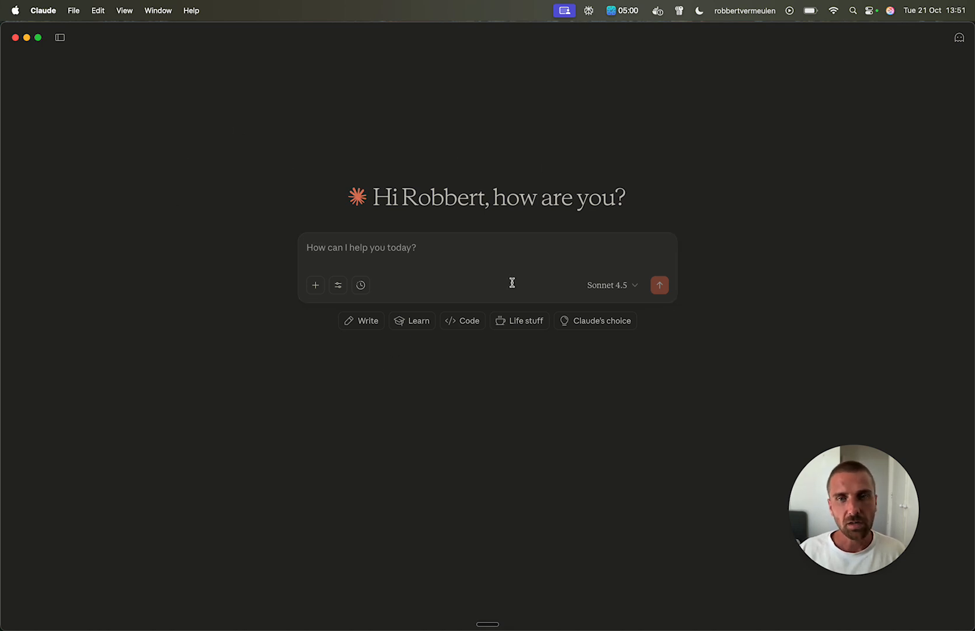
{"action": "mouse_move", "coordinate": [481, 235]}
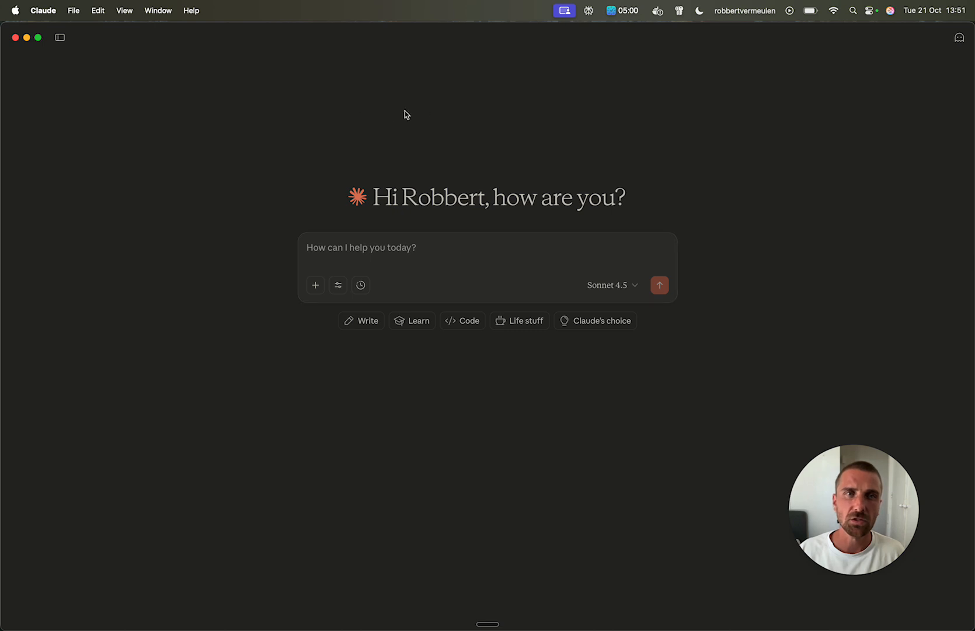
{"action": "mouse_move", "coordinate": [558, 169]}
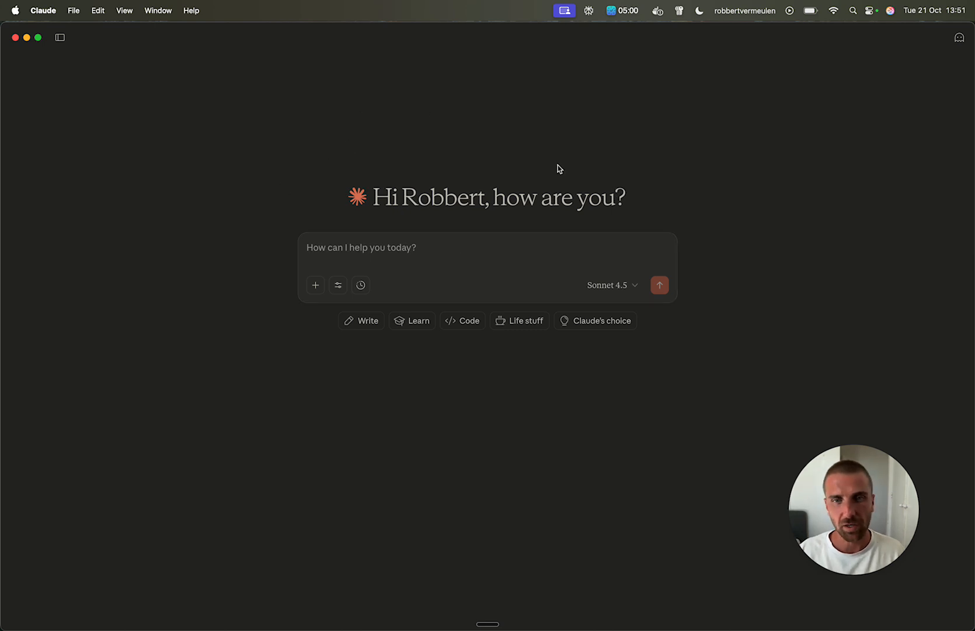
{"action": "mouse_move", "coordinate": [463, 125]}
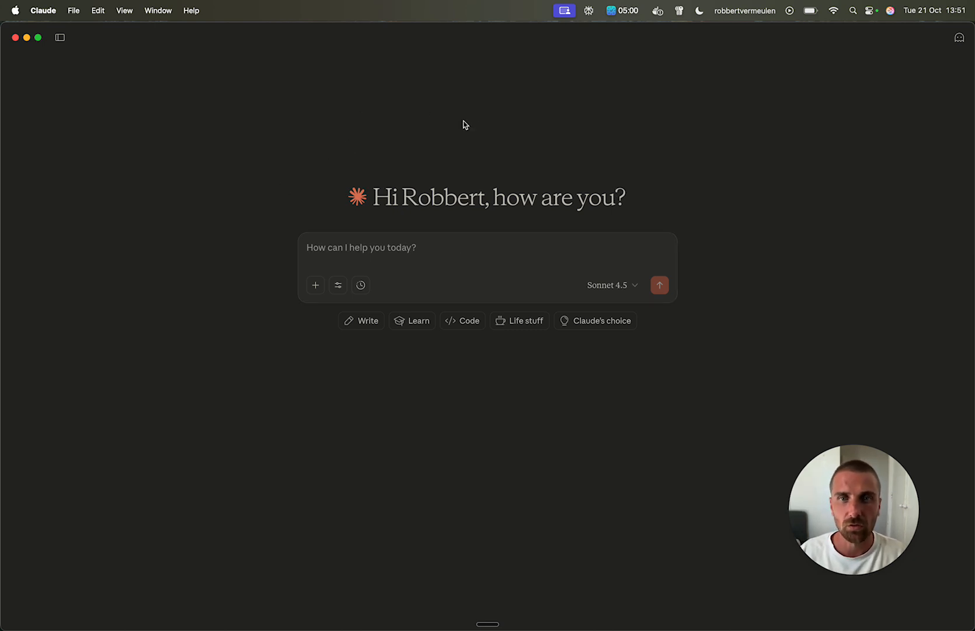
{"action": "mouse_move", "coordinate": [572, 149]}
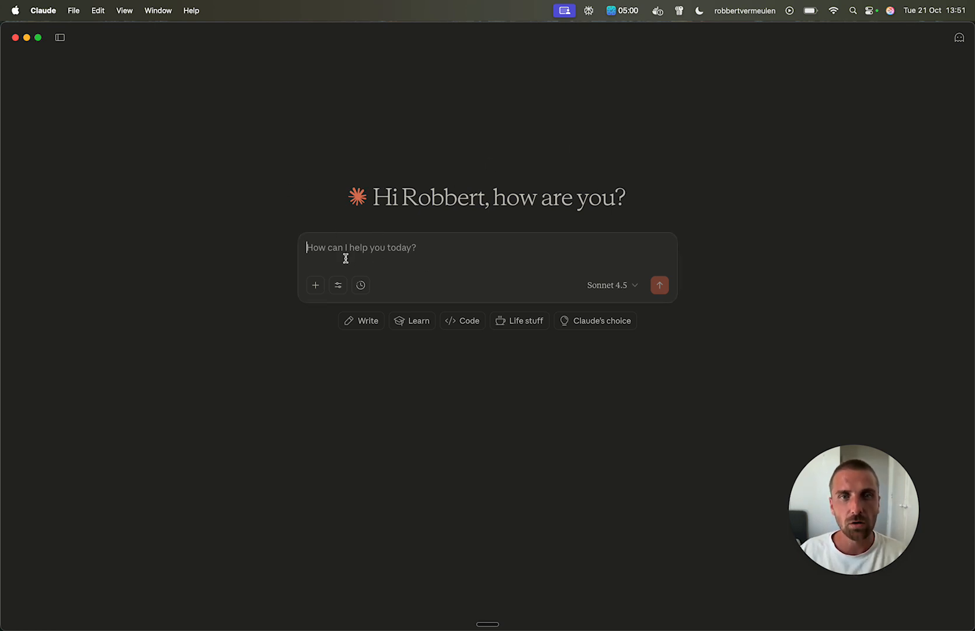
{"action": "mouse_move", "coordinate": [424, 218]}
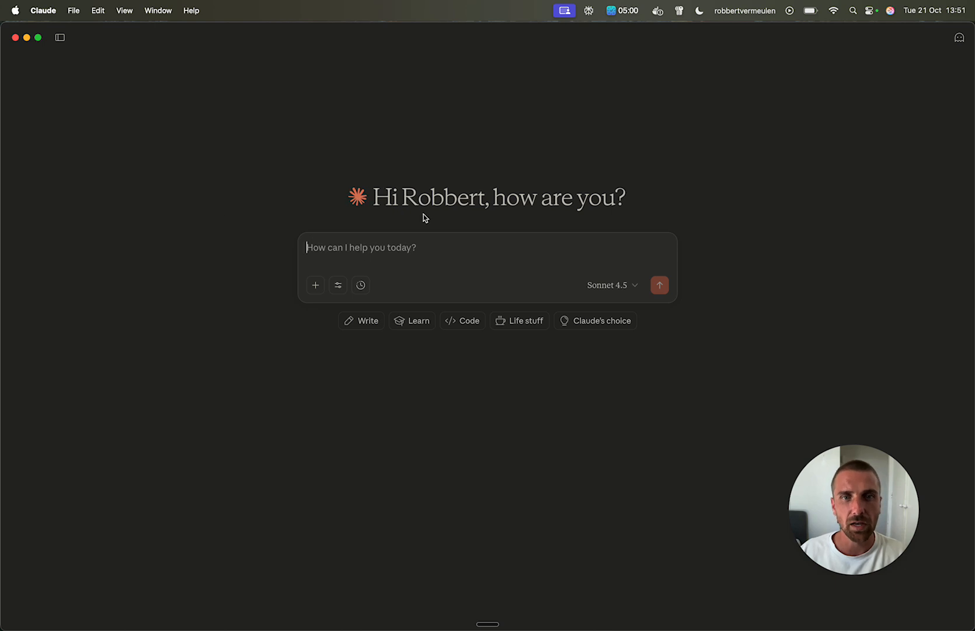
{"action": "mouse_move", "coordinate": [472, 165]}
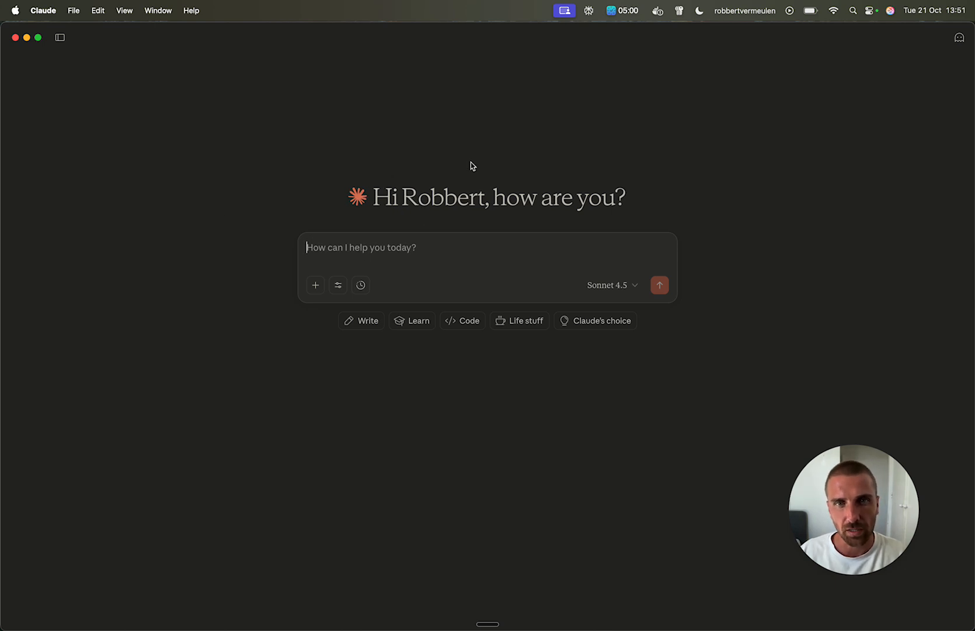
{"action": "mouse_move", "coordinate": [381, 173]}
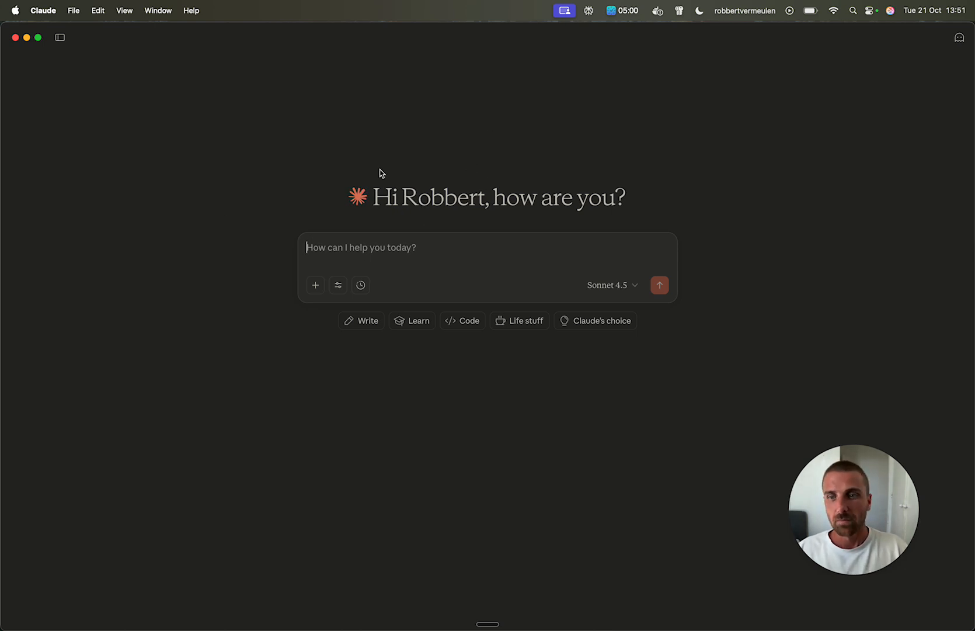
{"action": "mouse_move", "coordinate": [456, 193]}
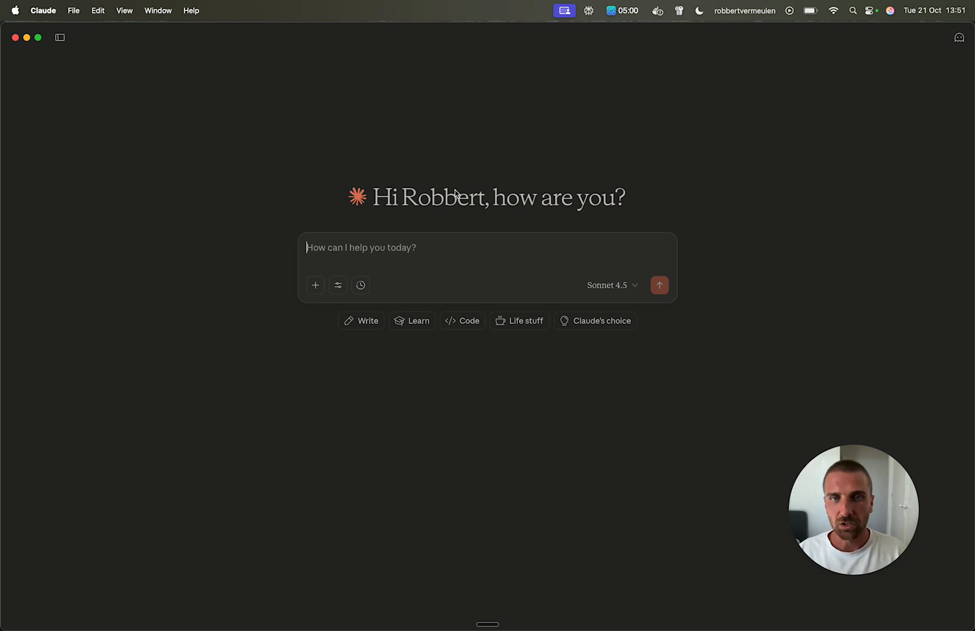
{"action": "mouse_move", "coordinate": [396, 112]}
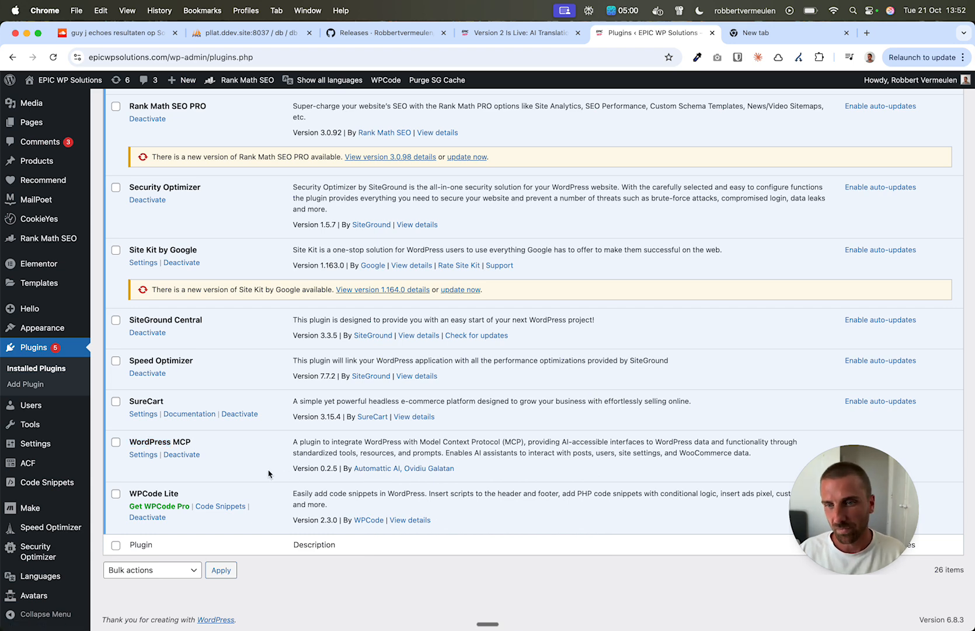
- Open a new browser tab from the WordPress Installed Plugins page
{"action": "left_click", "coordinate": [755, 32]}
{"action": "type", "text": "github"}
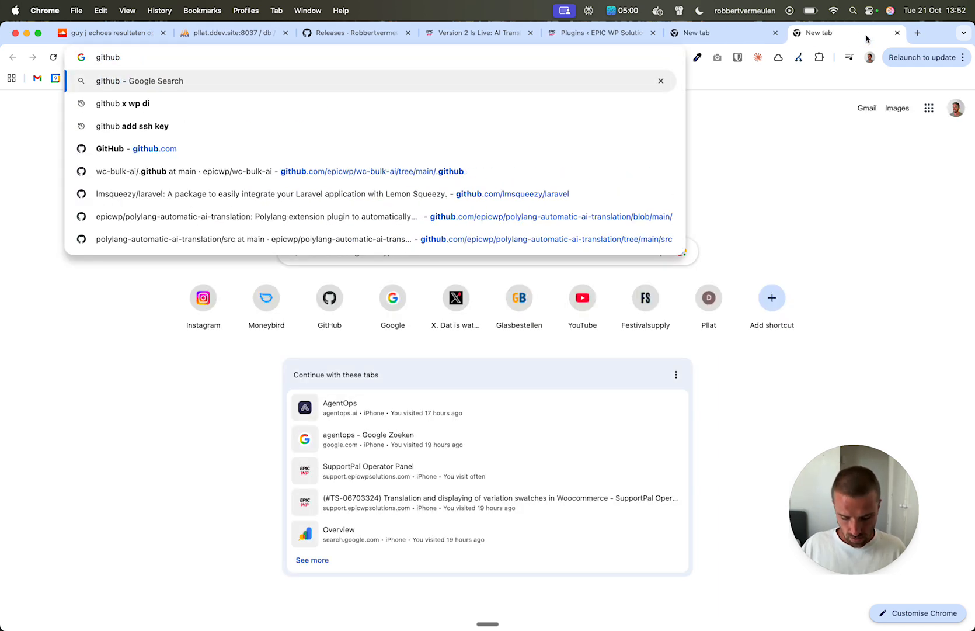
- Search Google for 'github wordpress mcp' and browse the Automattic/wordpress-mcp repository README
{"action": "type", "text": "wordpress"}
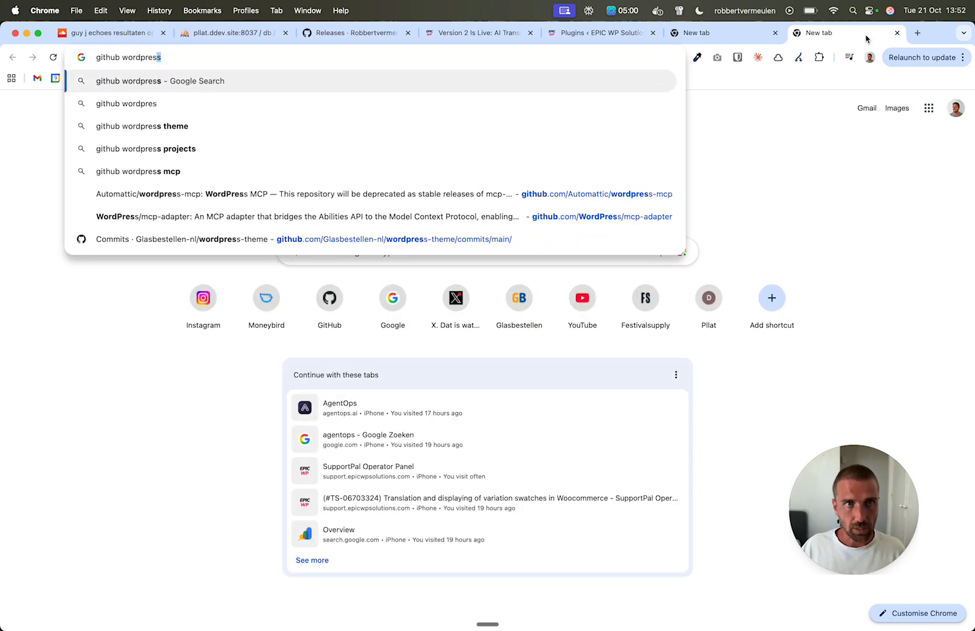
{"action": "left_click", "coordinate": [138, 172]}
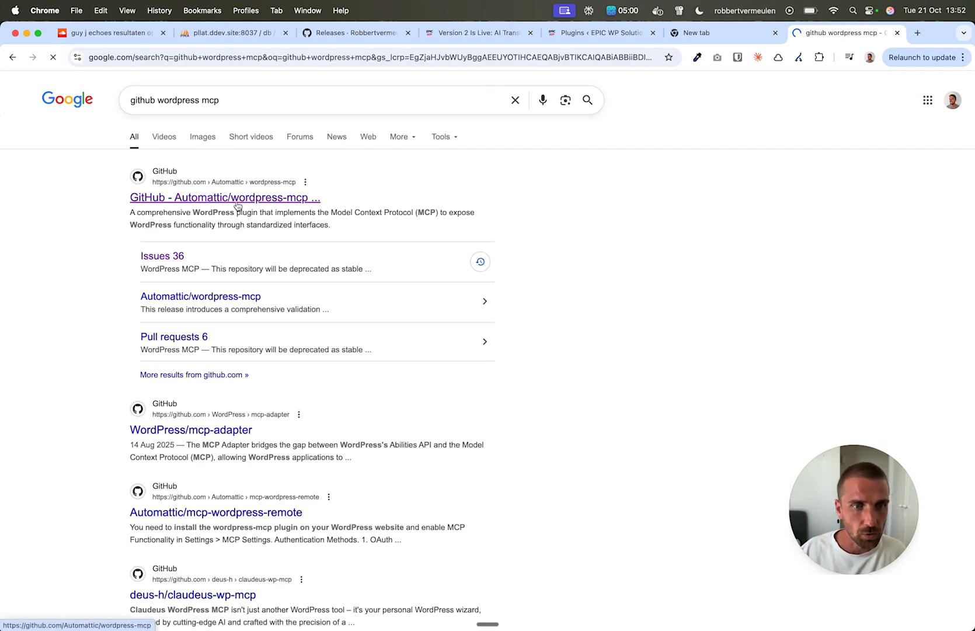
{"action": "left_click", "coordinate": [225, 197]}
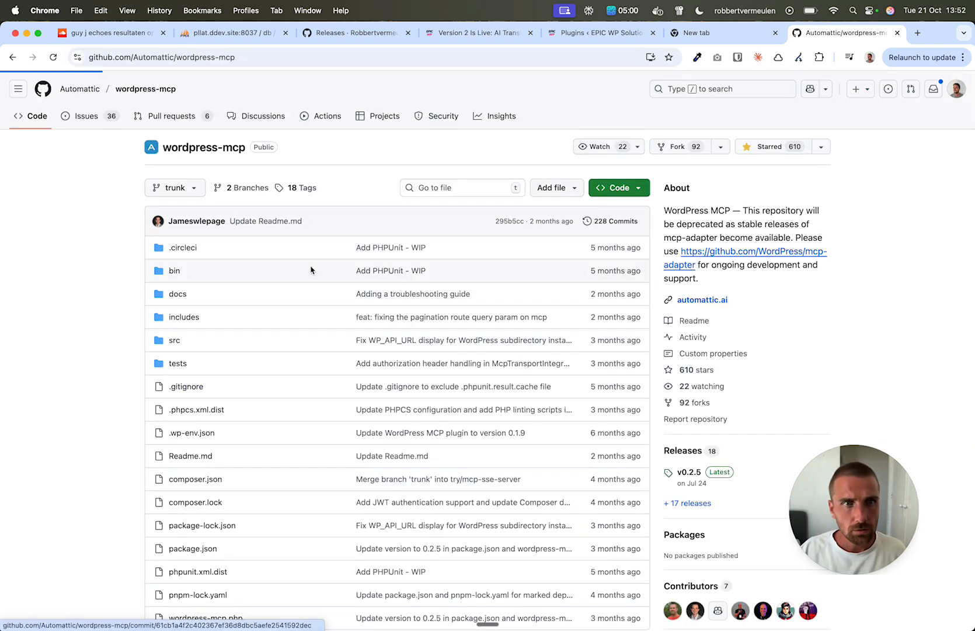
{"action": "left_click", "coordinate": [744, 251]}
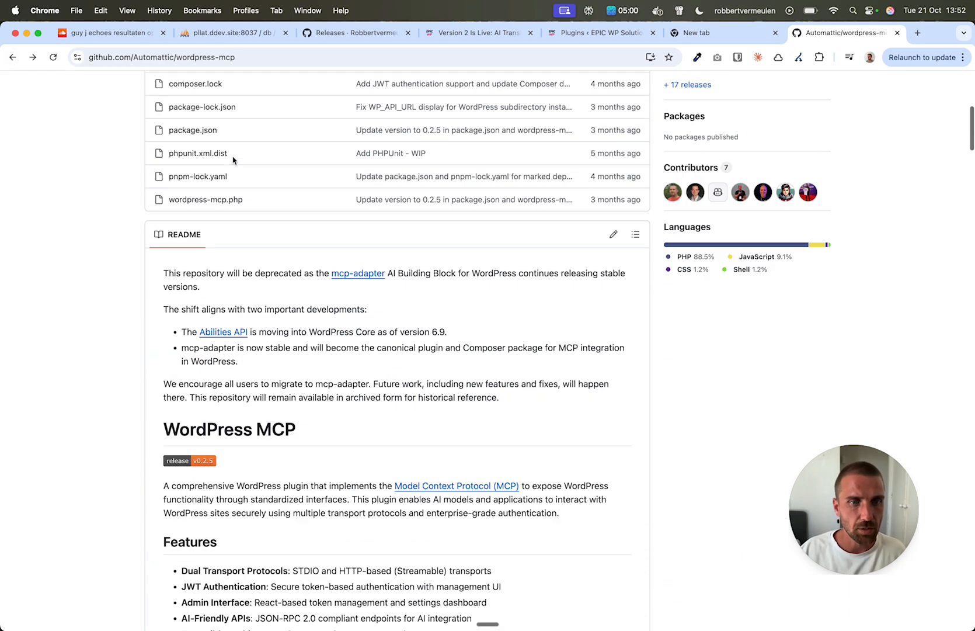
{"action": "scroll", "scroll_direction": "down", "scroll_amount": 3}
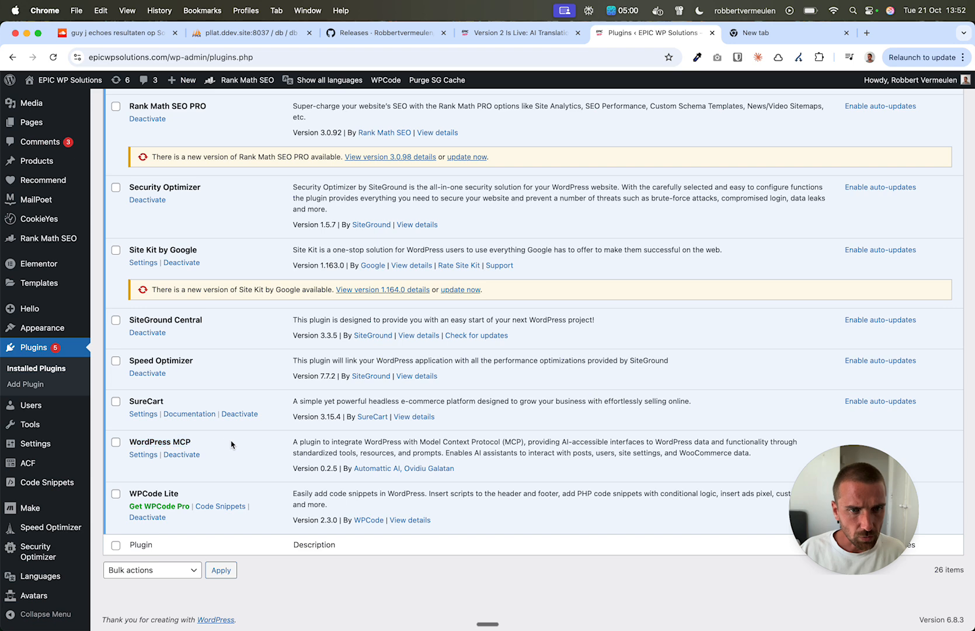
- Open Settings > MCP to view the plugin's General Settings tab
{"action": "left_click", "coordinate": [143, 454]}
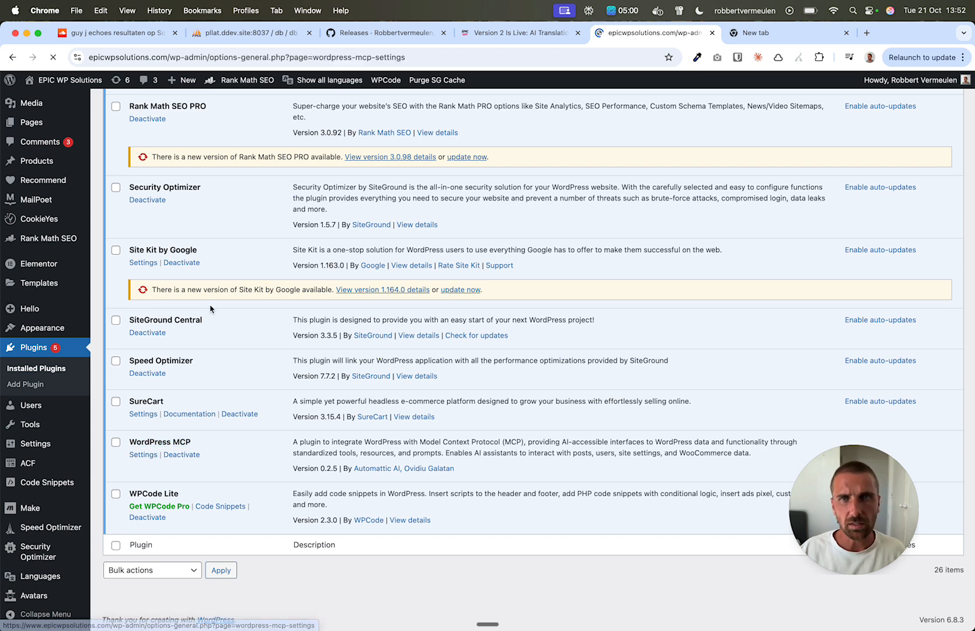
{"action": "left_click", "coordinate": [143, 454]}
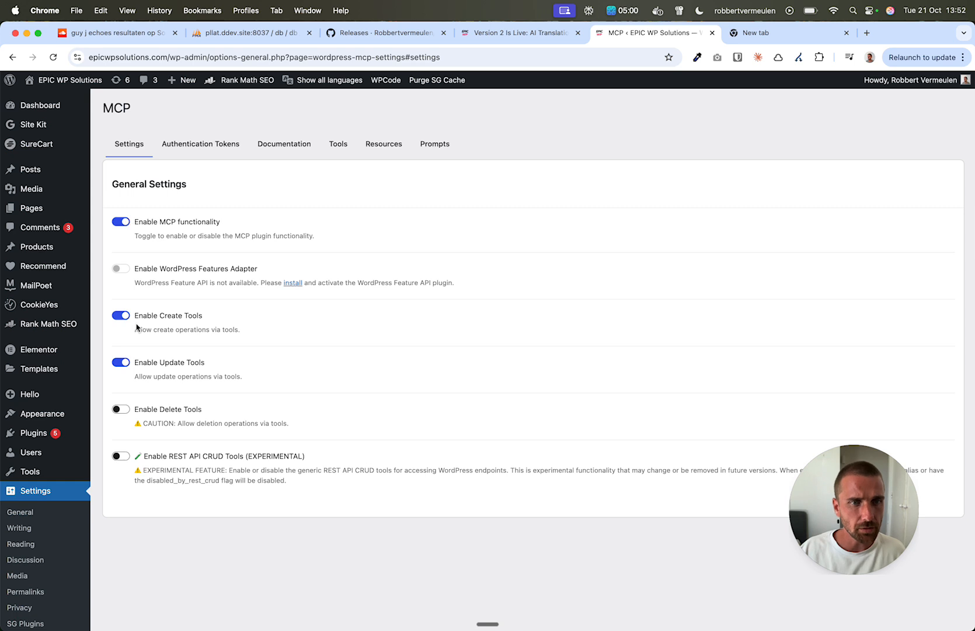
{"action": "mouse_move", "coordinate": [229, 235]}
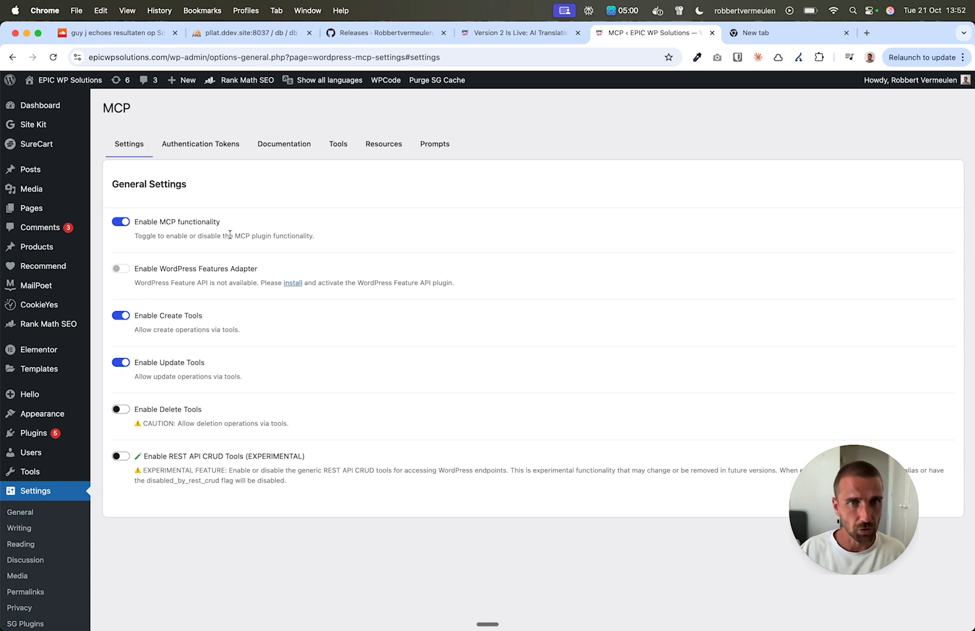
{"action": "mouse_move", "coordinate": [169, 323]}
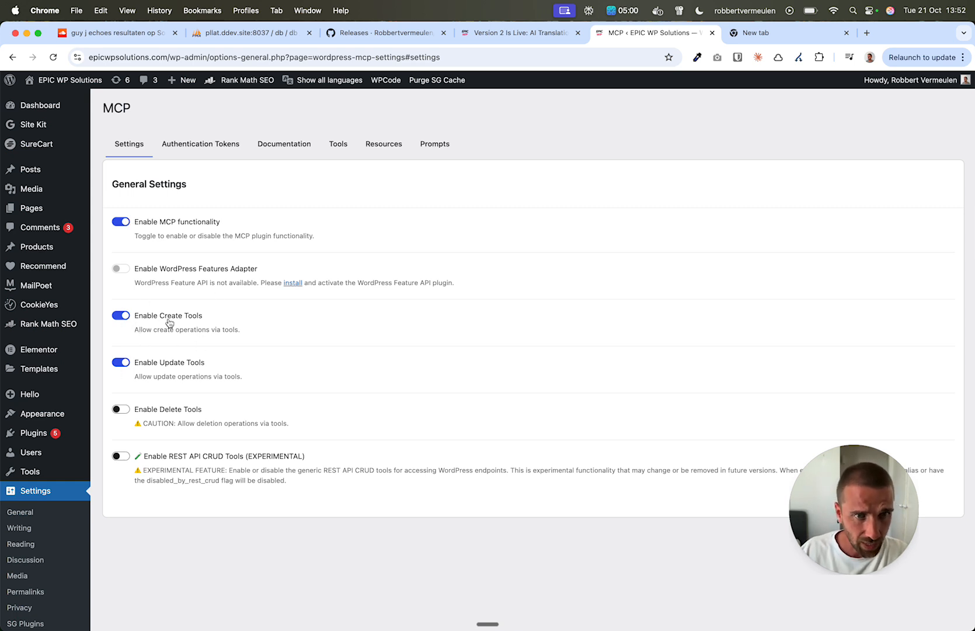
{"action": "mouse_move", "coordinate": [203, 337]}
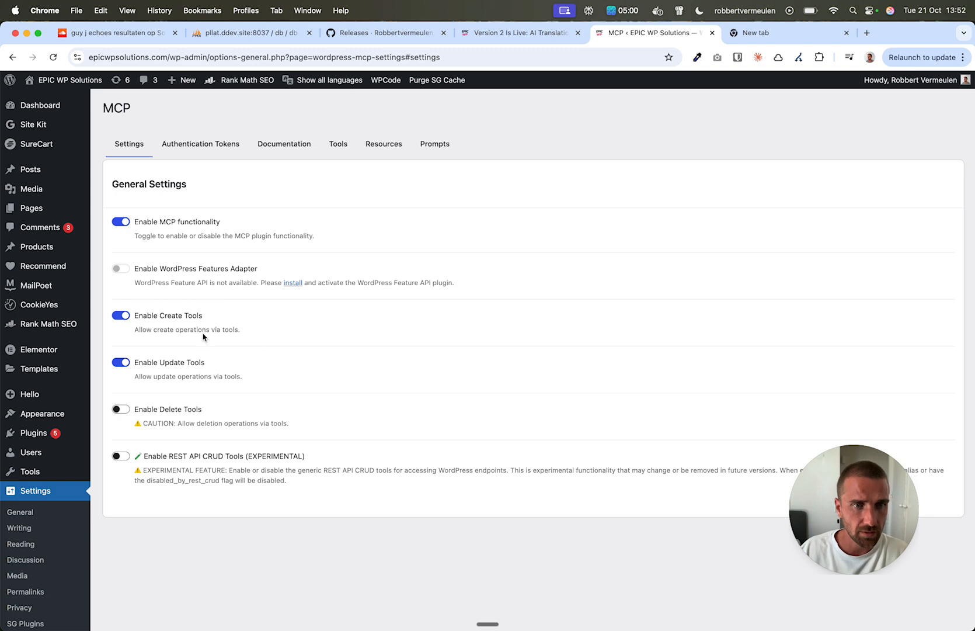
{"action": "mouse_move", "coordinate": [339, 199]}
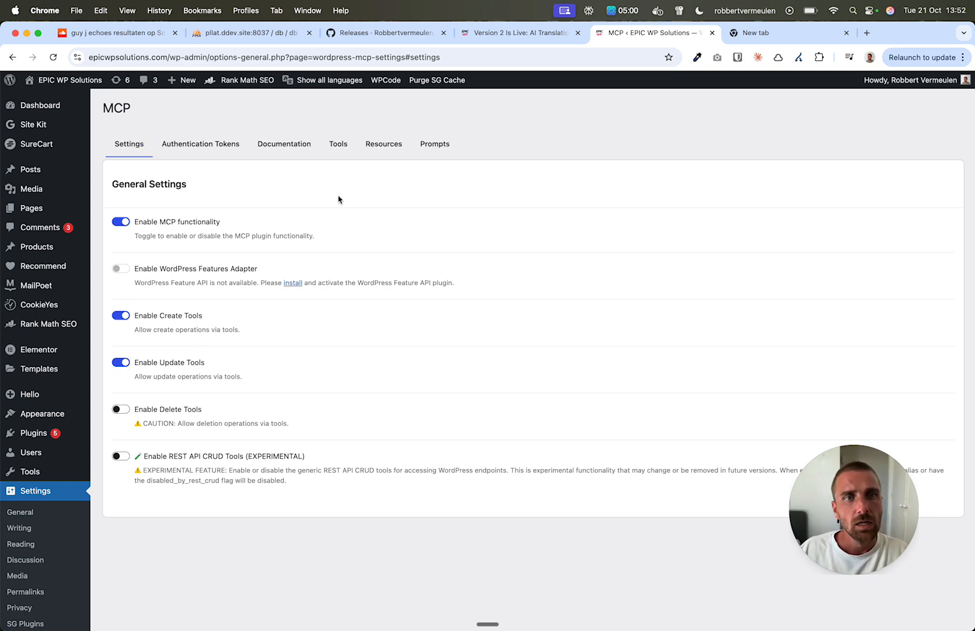
- Select the Claude Desktop JWT claude_desktop_config.json snippet in the MCP Documentation tab
{"action": "left_click", "coordinate": [284, 144]}
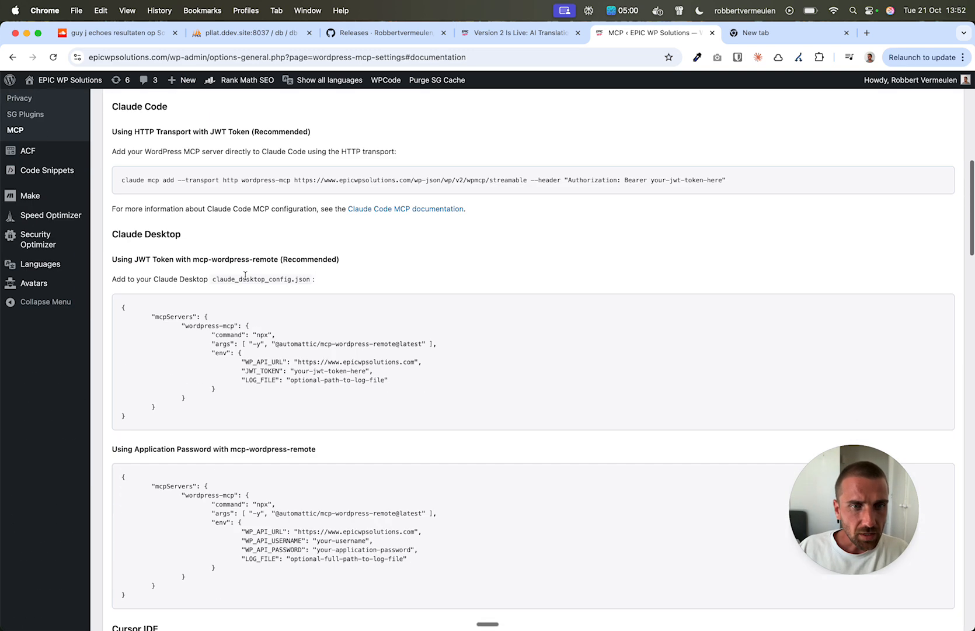
{"action": "scroll", "scroll_direction": "down", "scroll_amount": 3}
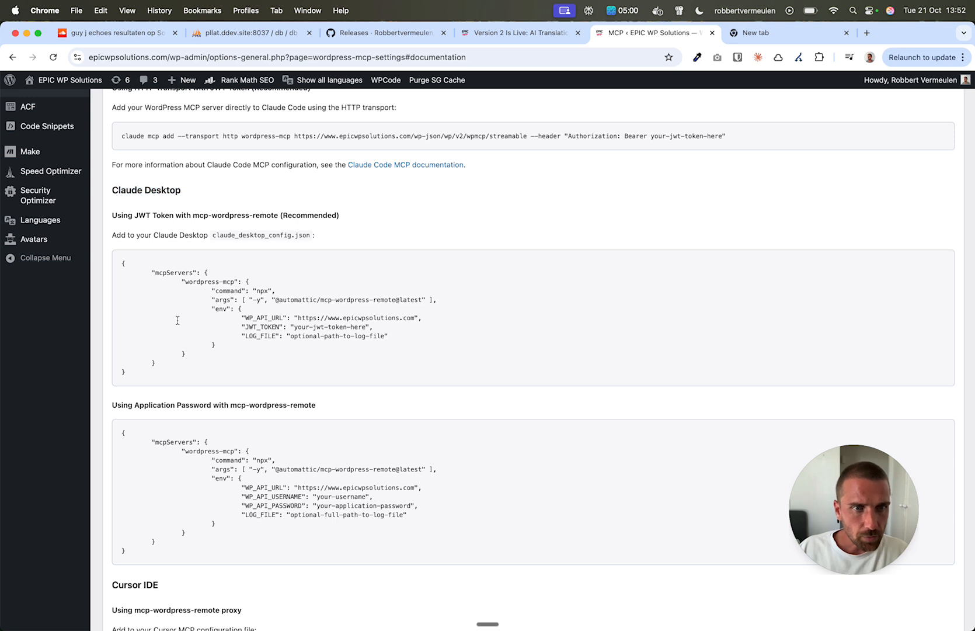
{"action": "mouse_move", "coordinate": [261, 344]}
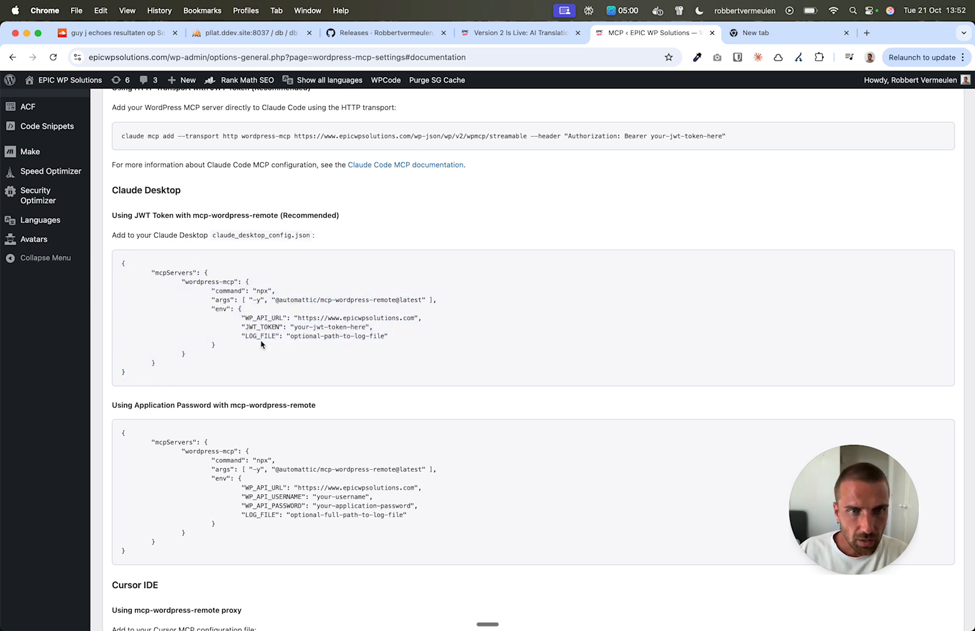
{"action": "mouse_move", "coordinate": [261, 344]}
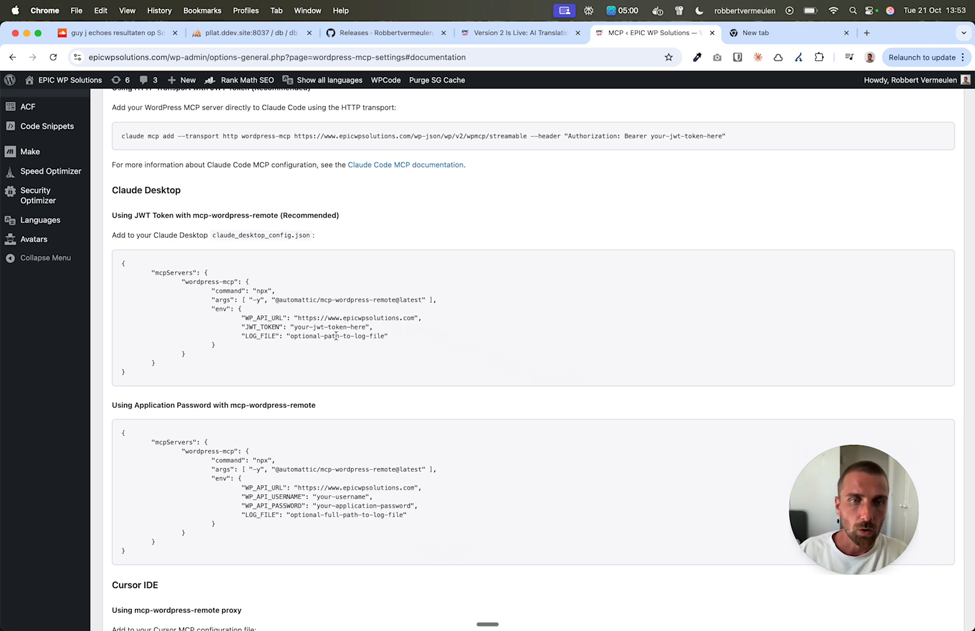
{"action": "double_click", "coordinate": [328, 326]}
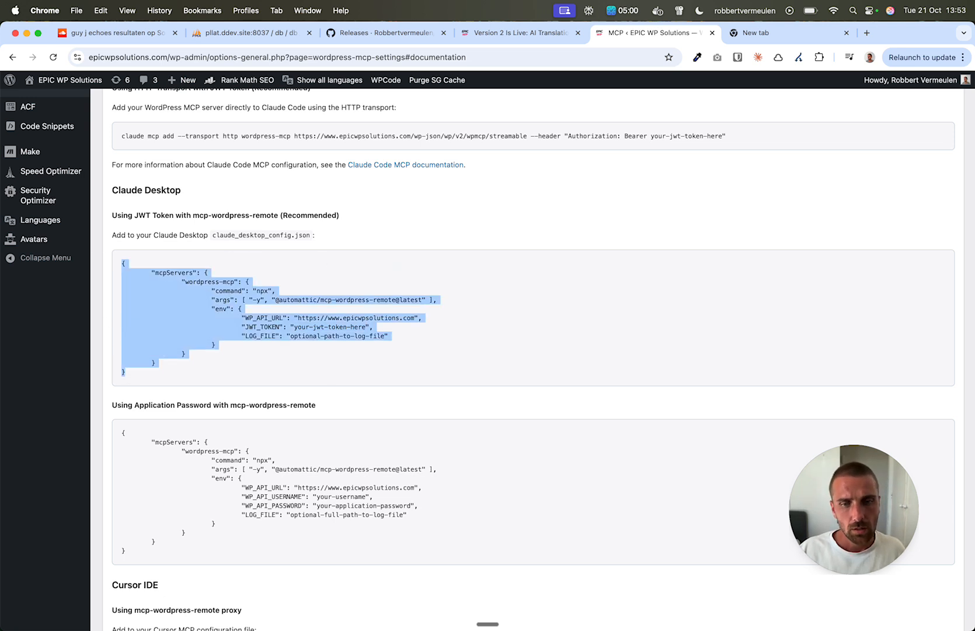
{"action": "left_click", "coordinate": [43, 10]}
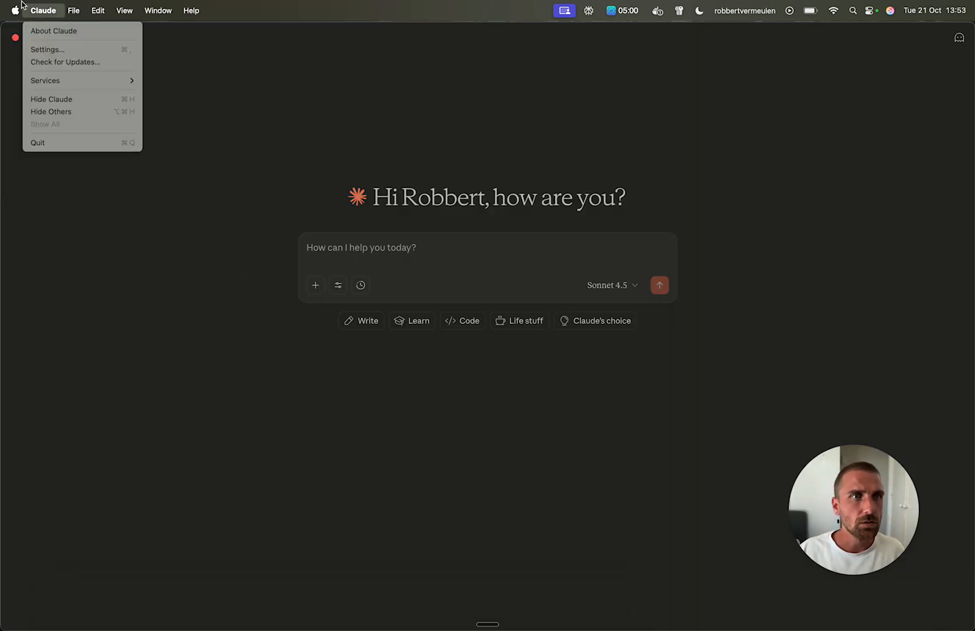
- View Developer > Local MCP servers, showing wordpress-mcp running
{"action": "left_click", "coordinate": [15, 11]}
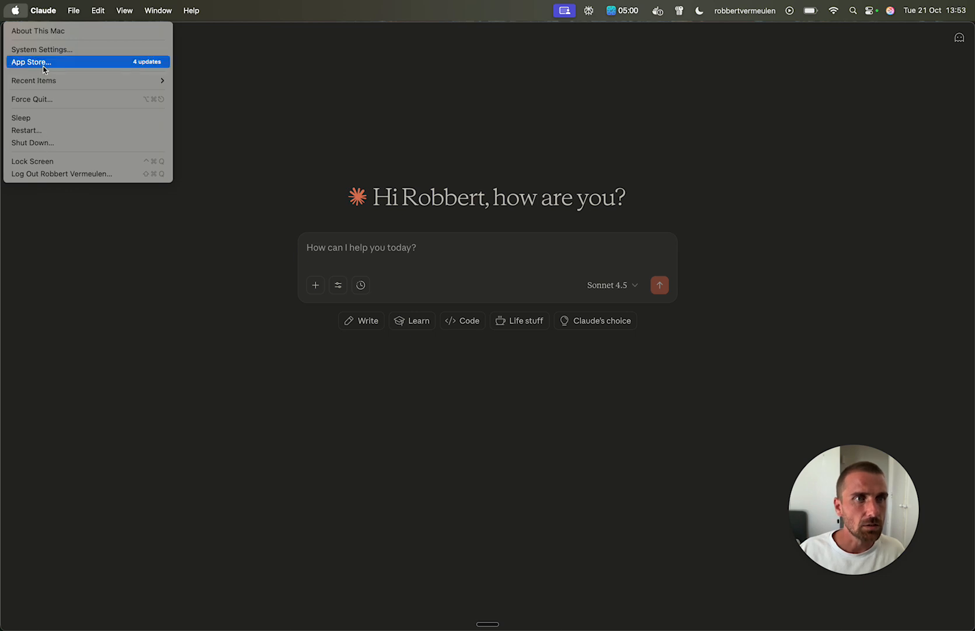
{"action": "left_click", "coordinate": [44, 10]}
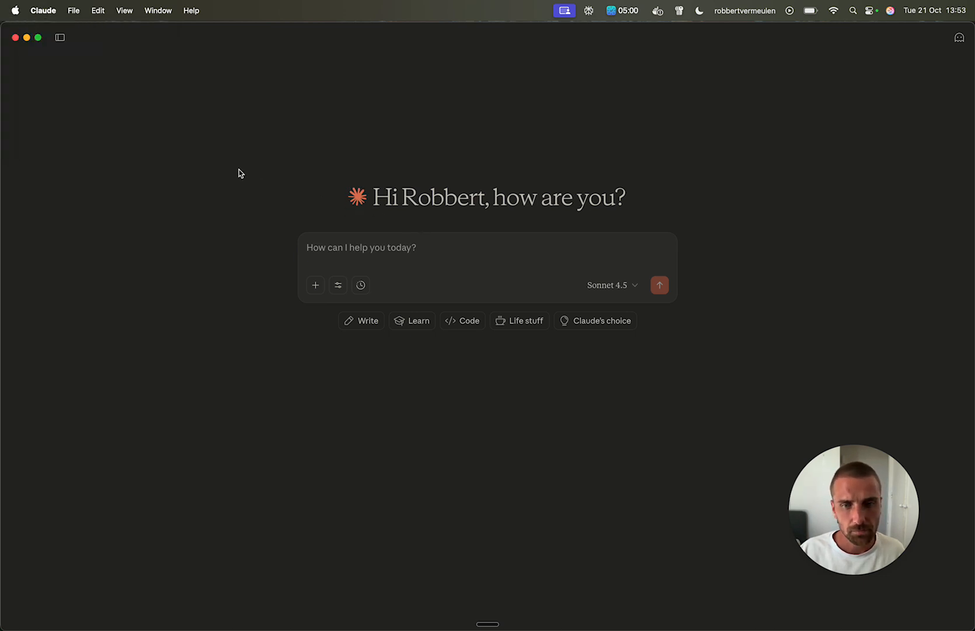
{"action": "mouse_move", "coordinate": [261, 190]}
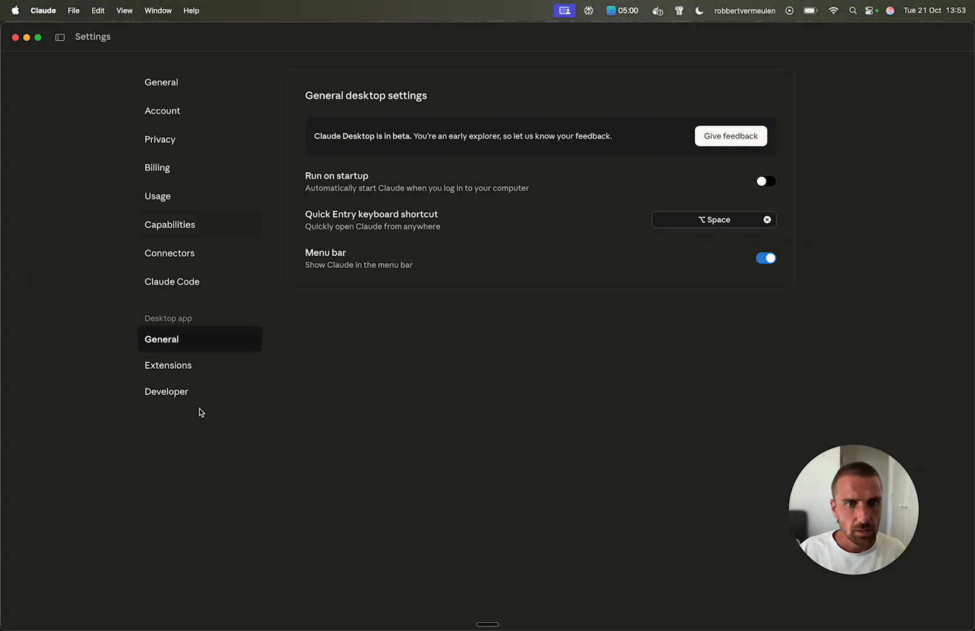
{"action": "left_click", "coordinate": [166, 391]}
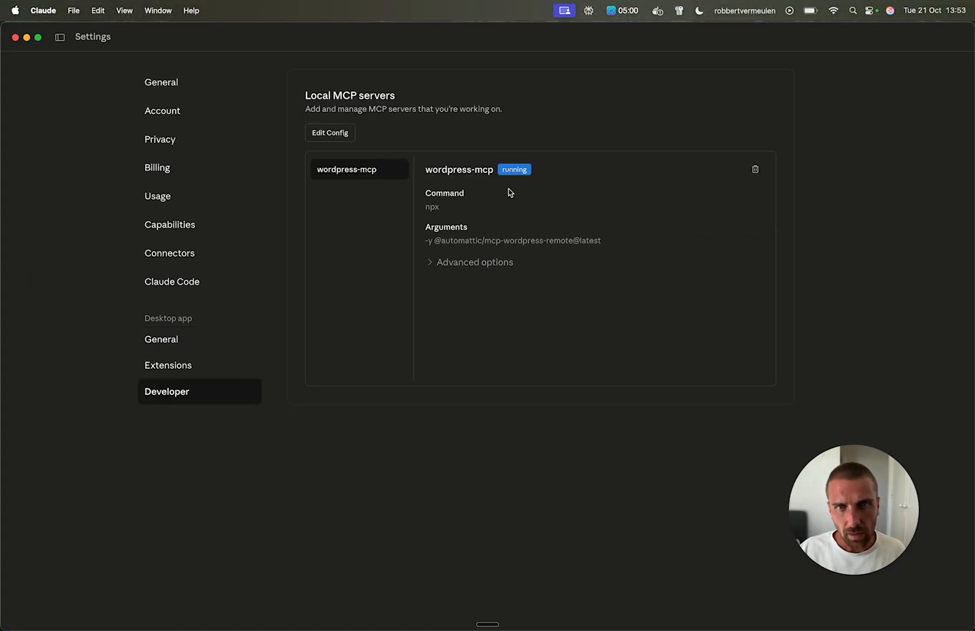
- Reveal claude_desktop_config.json in Finder and open it with TextEdit
{"action": "left_click", "coordinate": [329, 132]}
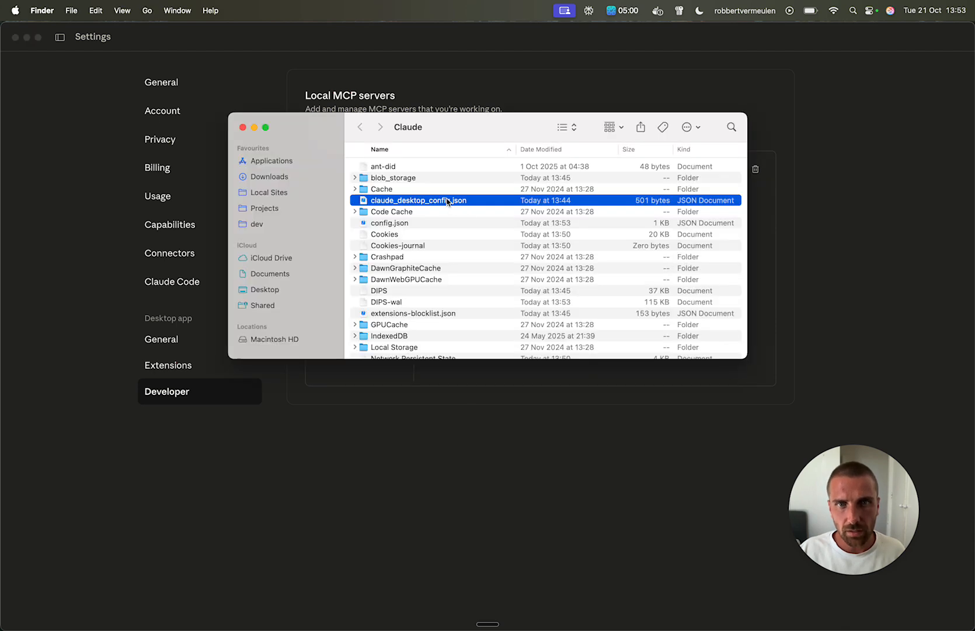
{"action": "right_click", "coordinate": [418, 200]}
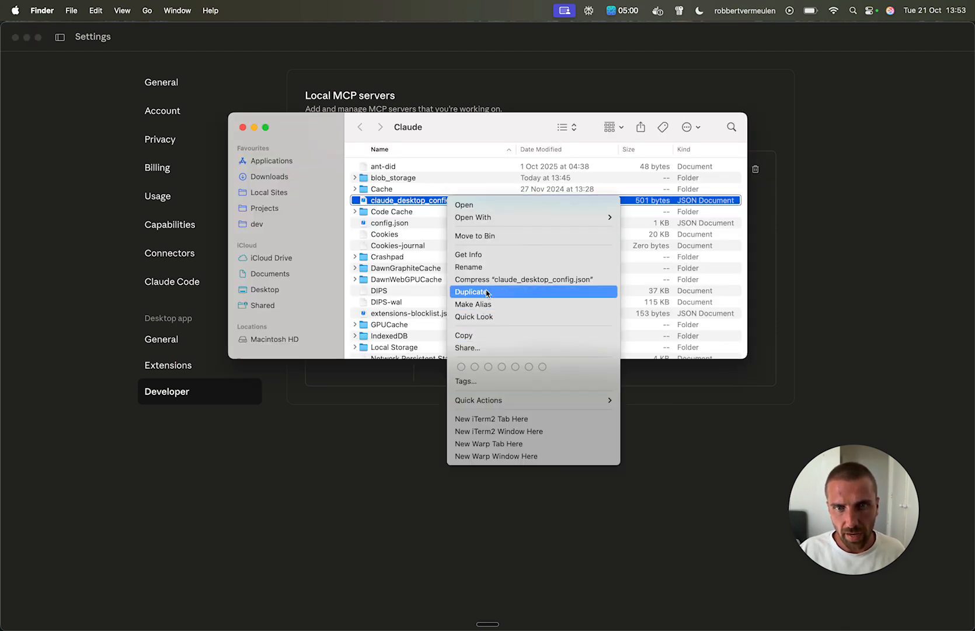
{"action": "mouse_move", "coordinate": [470, 347]}
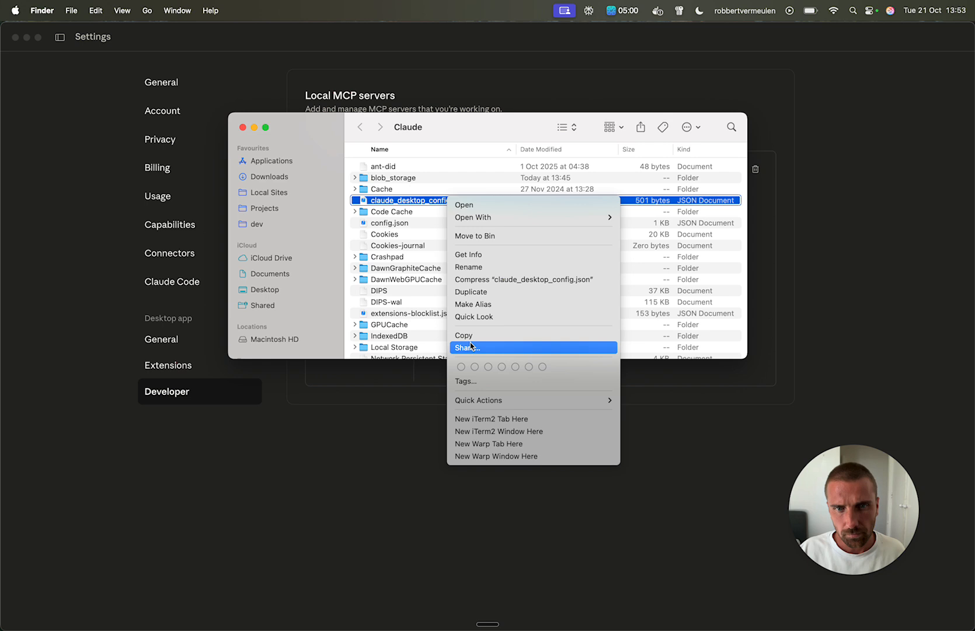
{"action": "mouse_move", "coordinate": [500, 217]}
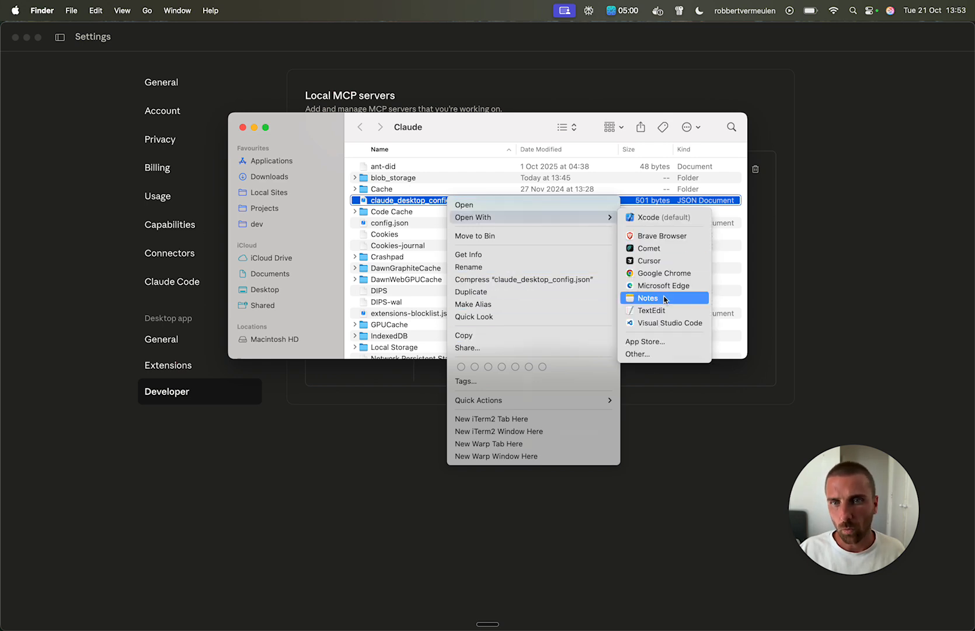
{"action": "left_click", "coordinate": [652, 310]}
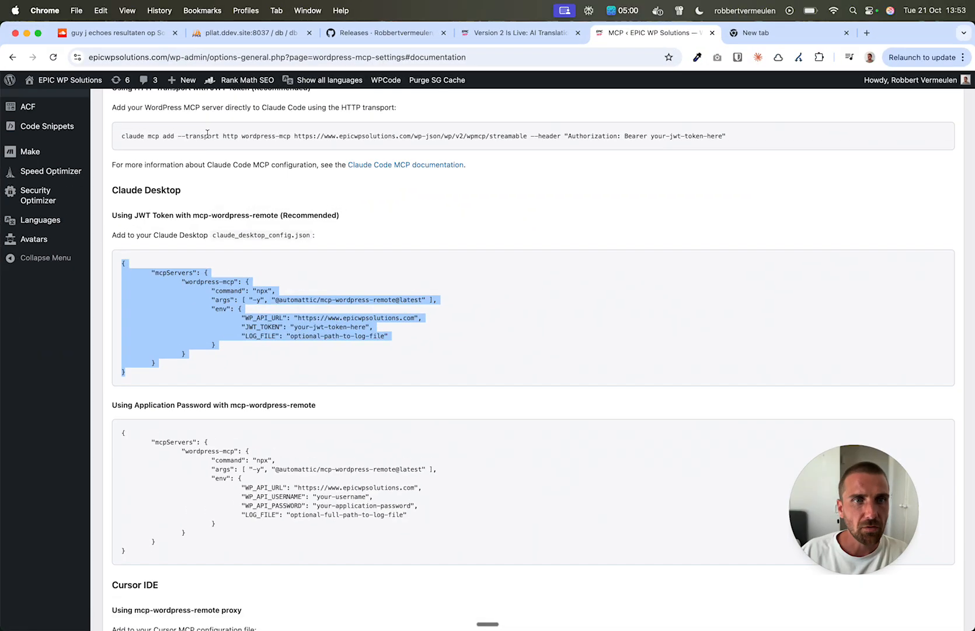
- Review the MCP Authentication Tokens tab: token duration options and active tokens
{"action": "left_click", "coordinate": [200, 144]}
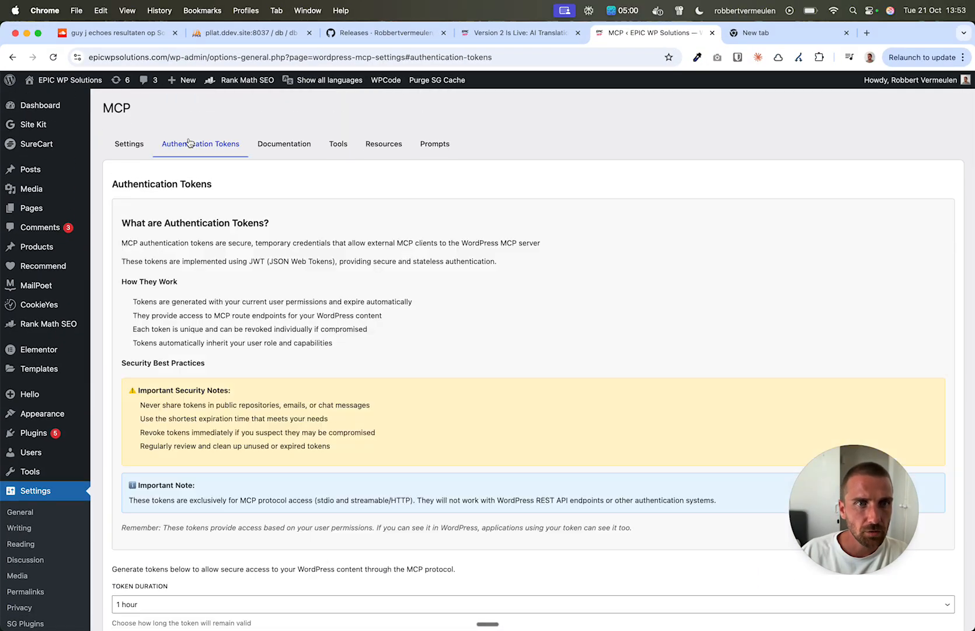
{"action": "scroll", "scroll_direction": "down", "scroll_amount": 3}
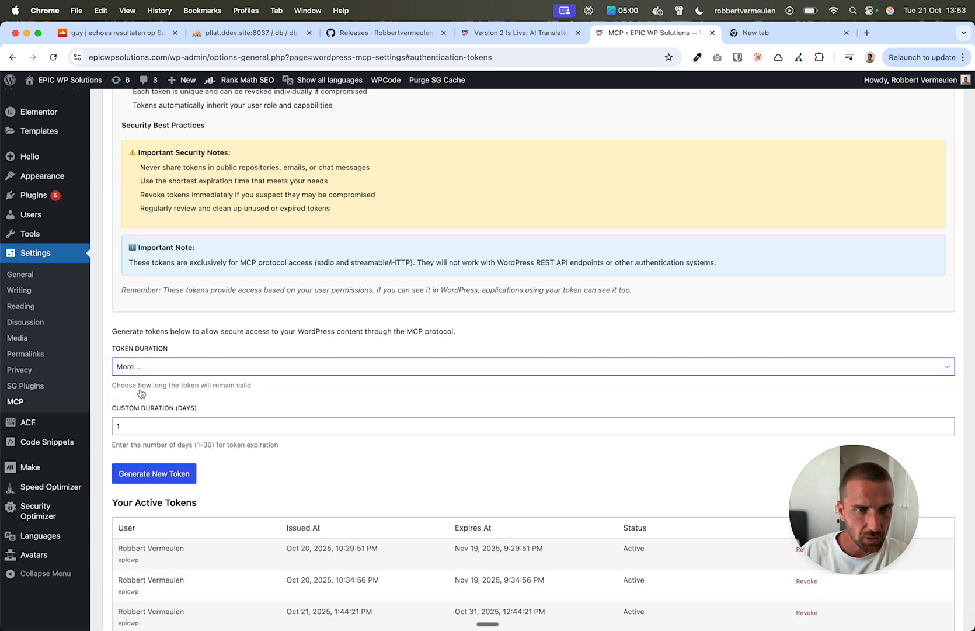
{"action": "mouse_move", "coordinate": [185, 356]}
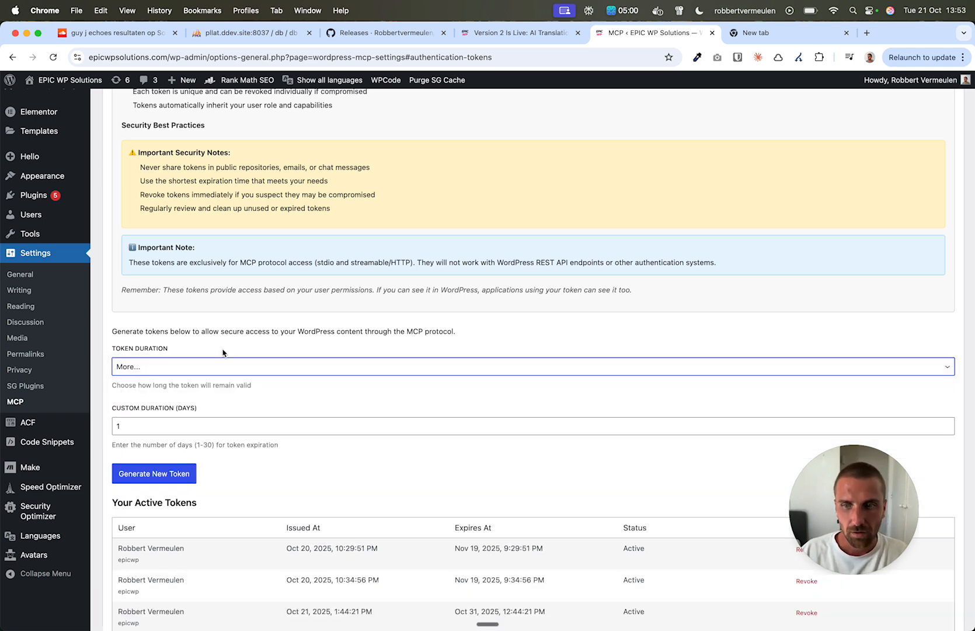
{"action": "scroll", "scroll_direction": "down", "scroll_amount": 3}
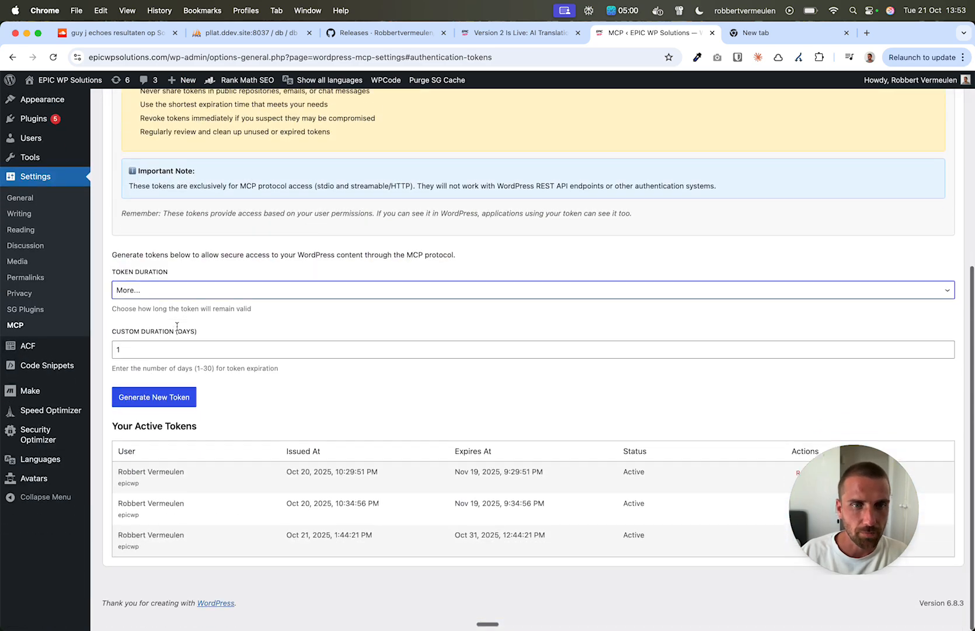
{"action": "scroll", "scroll_direction": "up", "scroll_amount": 3}
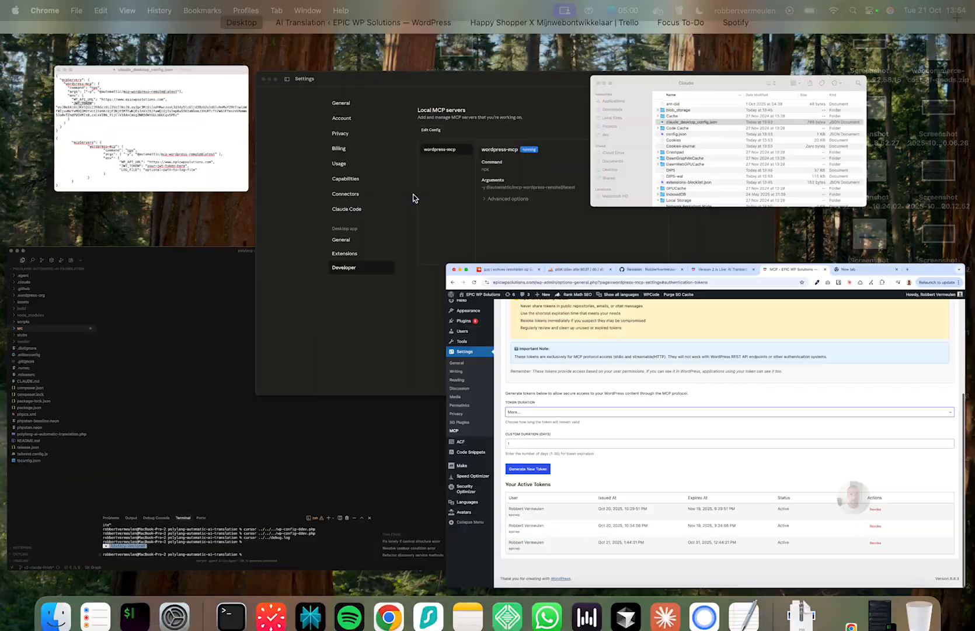
- Bring Claude's Settings window back from Mission Control to view the wordpress-mcp server
{"action": "left_click", "coordinate": [149, 130]}
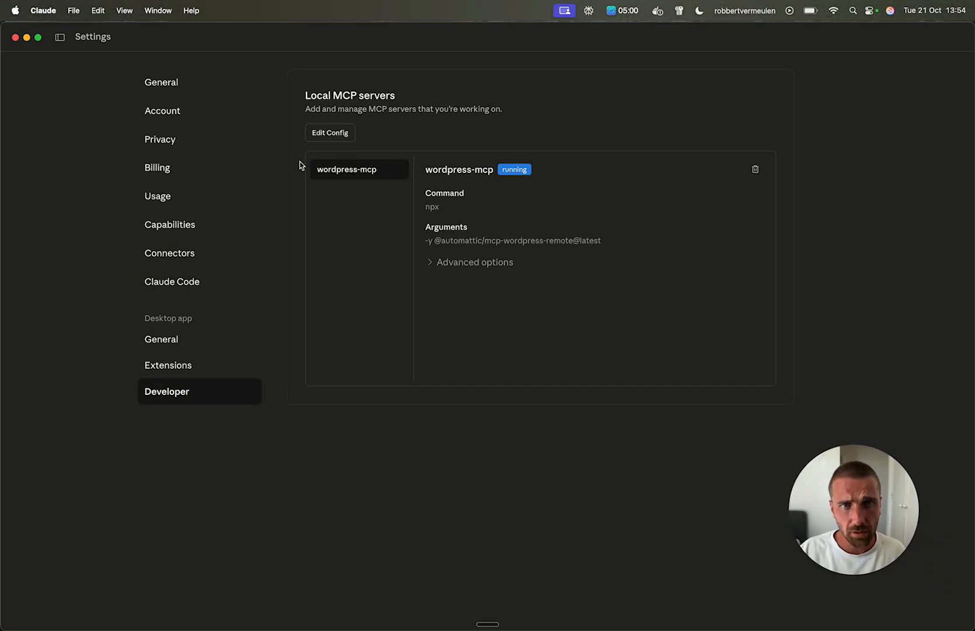
{"action": "mouse_move", "coordinate": [413, 103]}
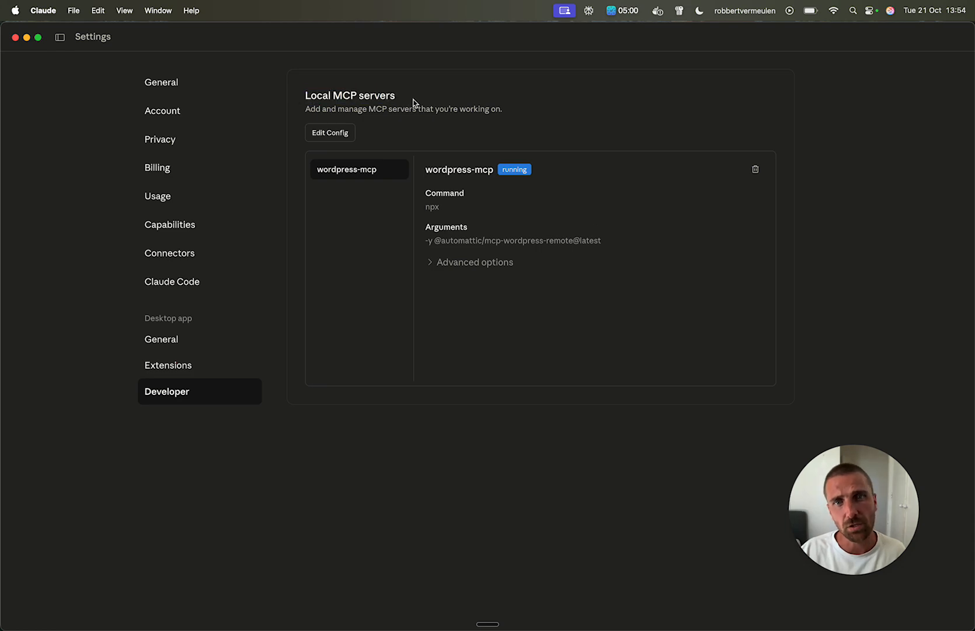
{"action": "left_click", "coordinate": [653, 32]}
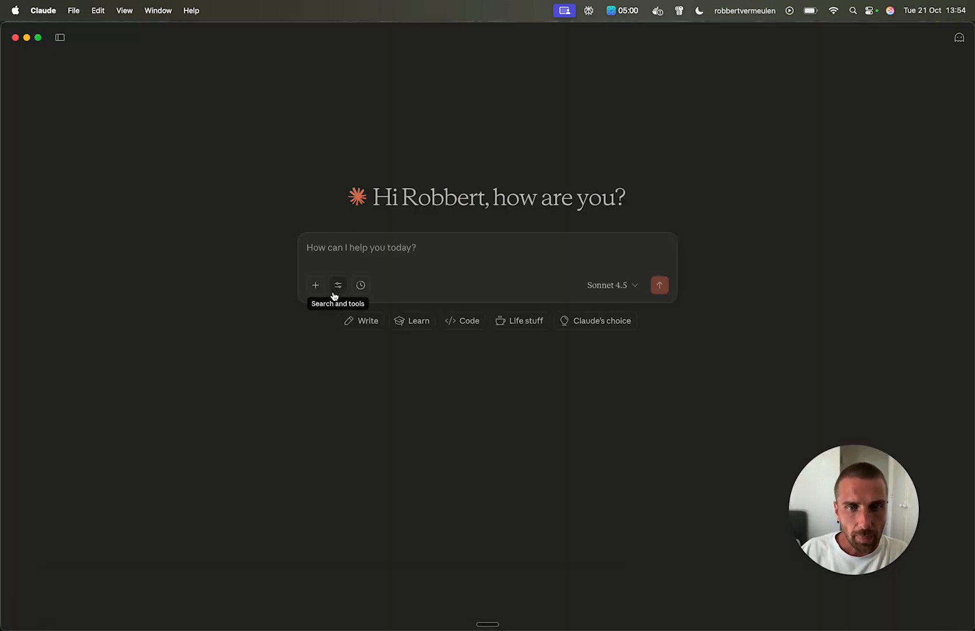
- Open Claude Settings > Developer and right-click claude_desktop_config.json in Finder
{"action": "left_click", "coordinate": [338, 285]}
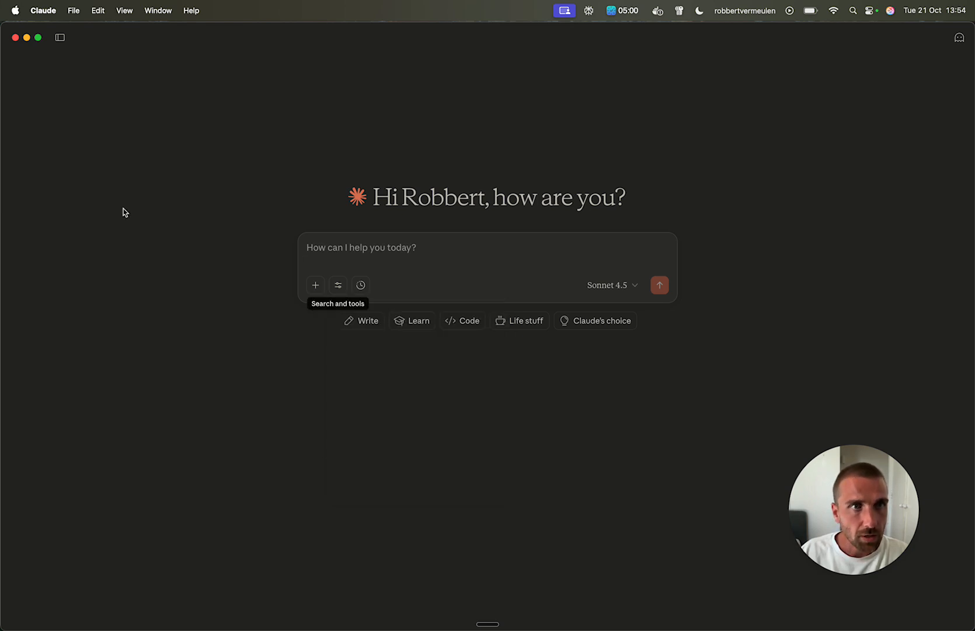
{"action": "left_click", "coordinate": [44, 10]}
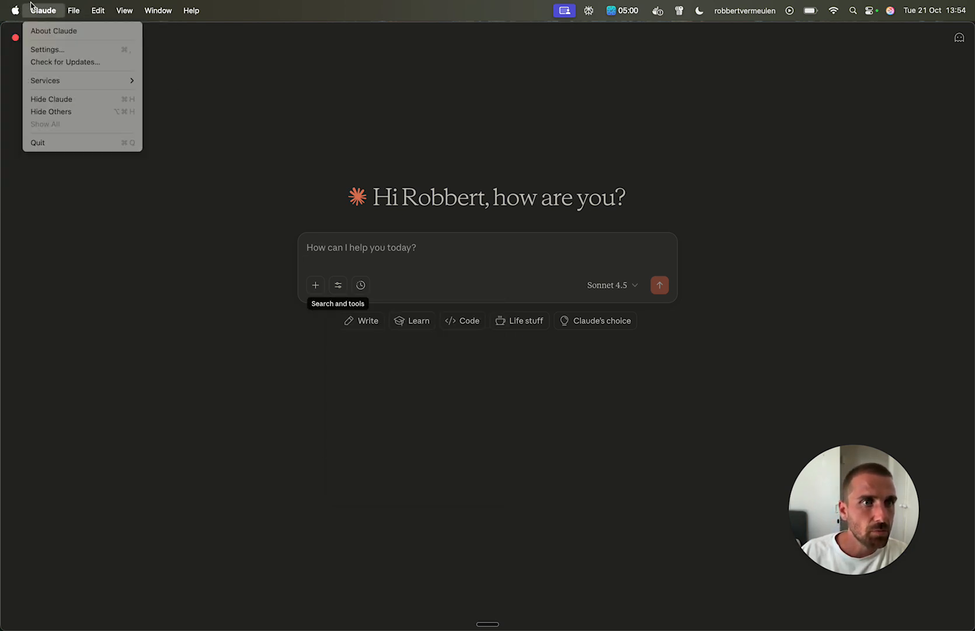
{"action": "left_click", "coordinate": [209, 224]}
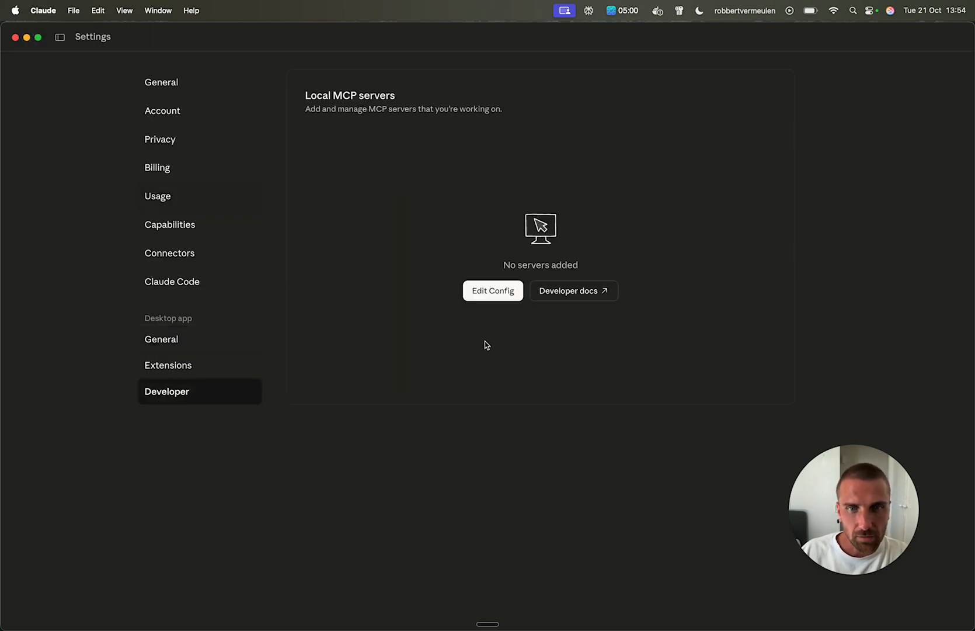
{"action": "right_click", "coordinate": [412, 200]}
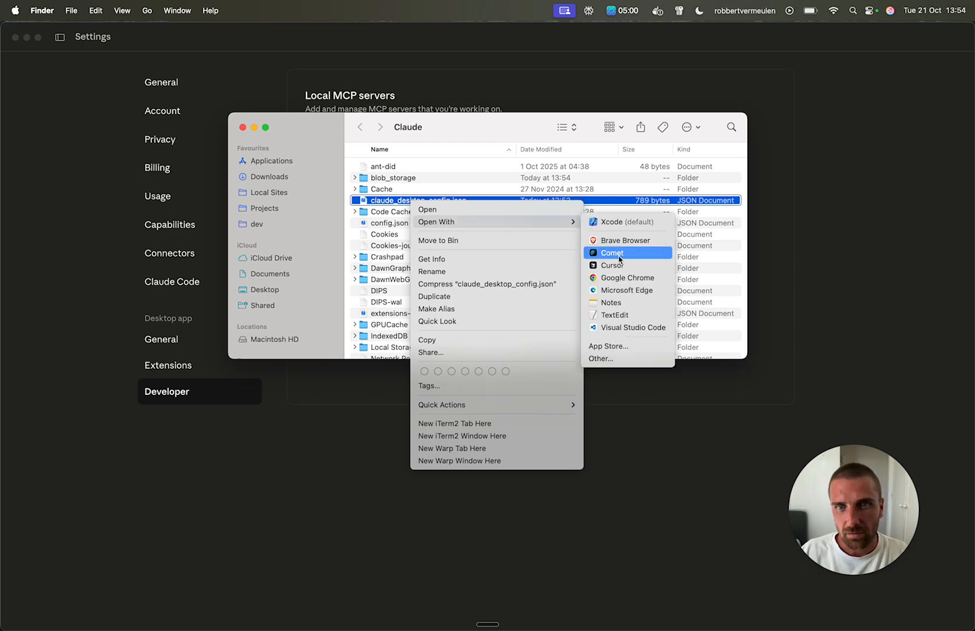
- Add the wordpress-mcp server entry to claude_desktop_config.json in TextEdit and close it
{"action": "left_click", "coordinate": [615, 314]}
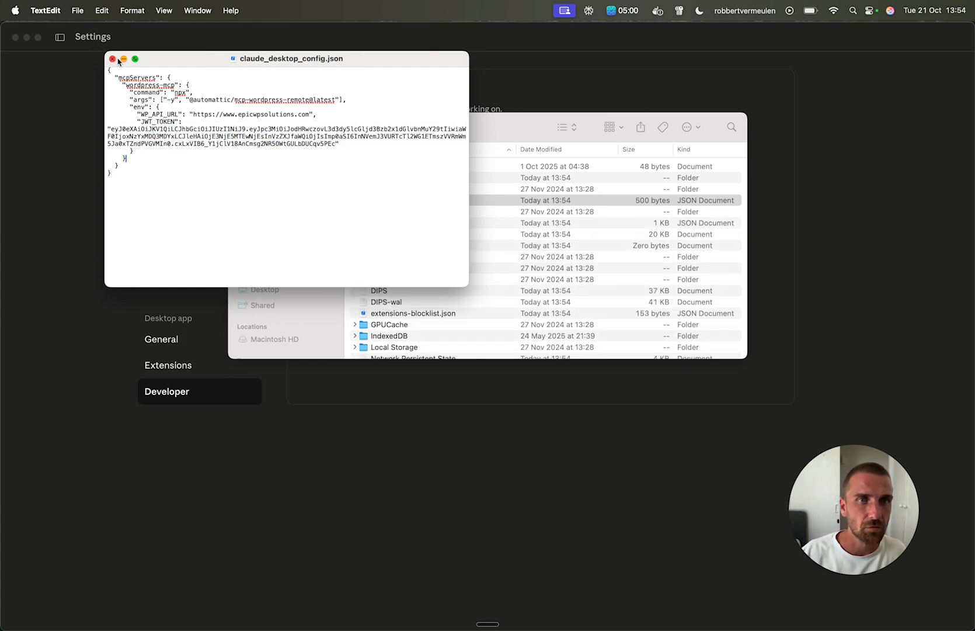
{"action": "double_click", "coordinate": [251, 114]}
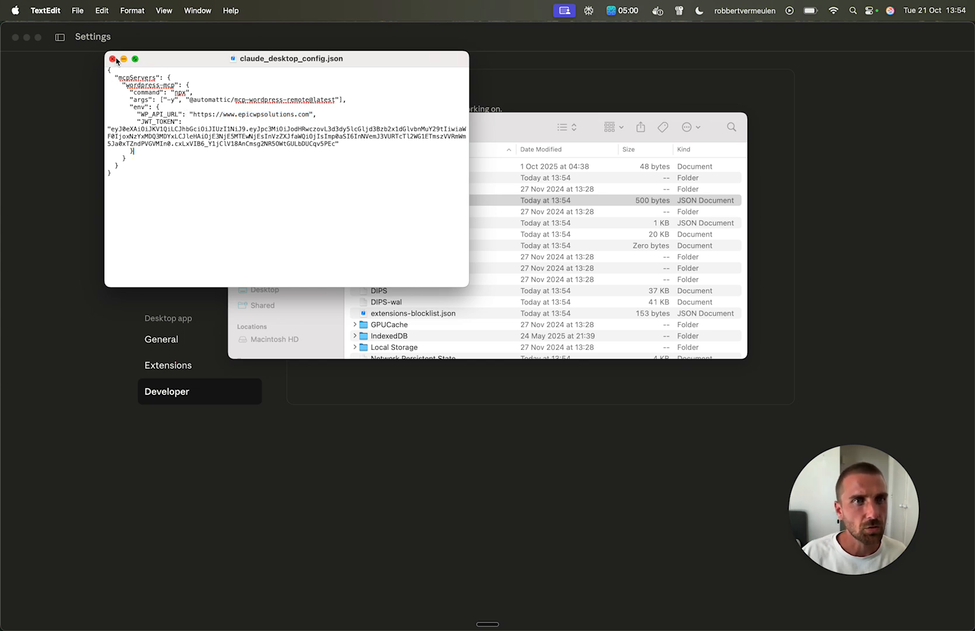
{"action": "left_click", "coordinate": [112, 58]}
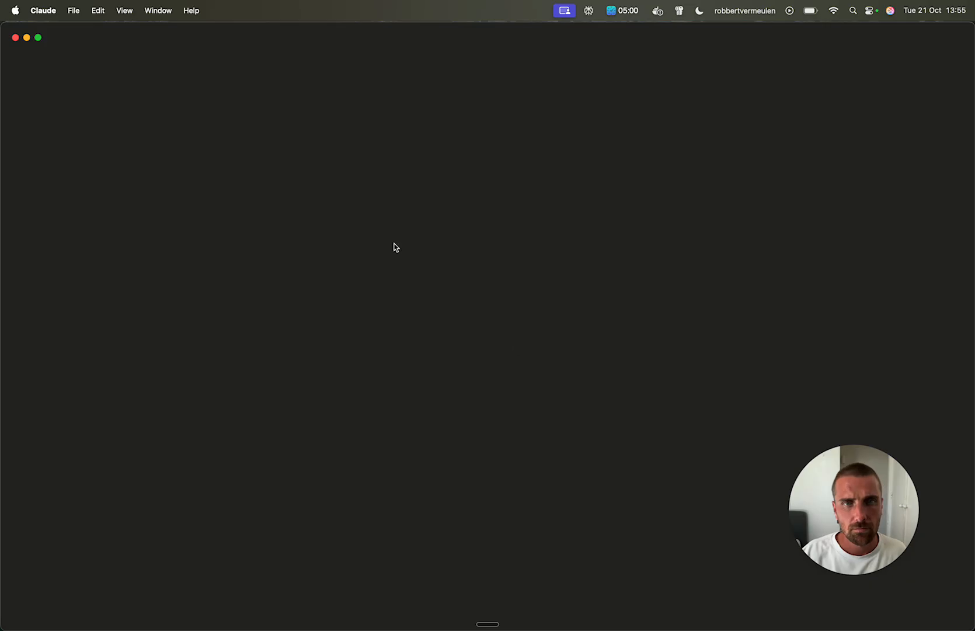
{"action": "mouse_move", "coordinate": [294, 190]}
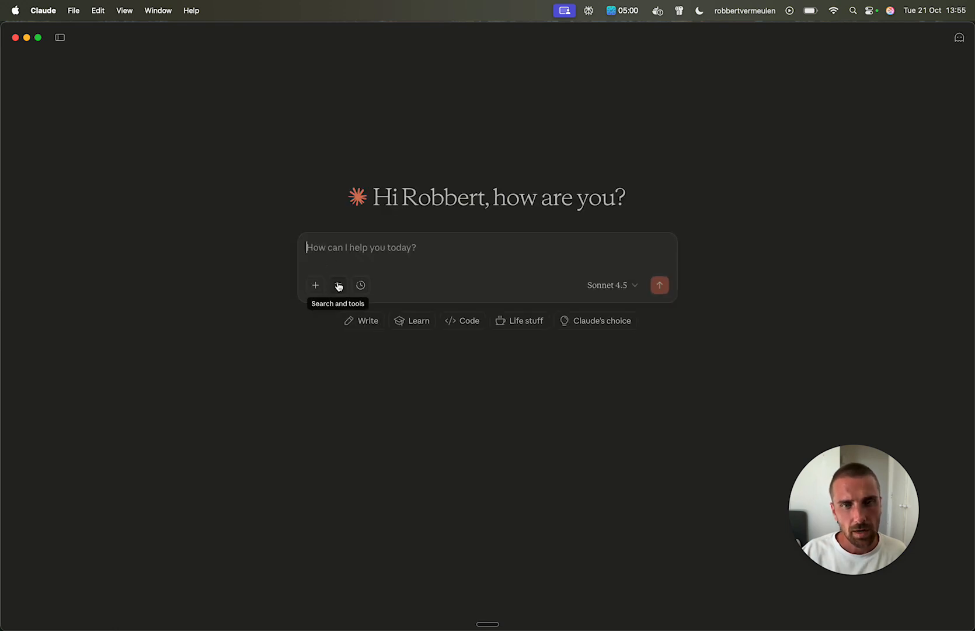
{"action": "left_click", "coordinate": [339, 285]}
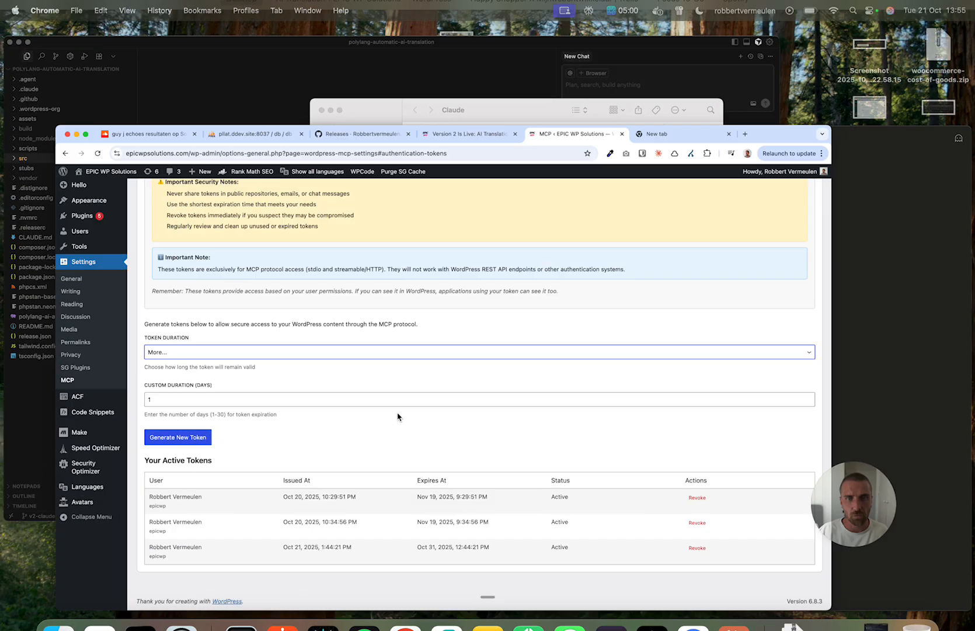
{"action": "left_click", "coordinate": [471, 134]}
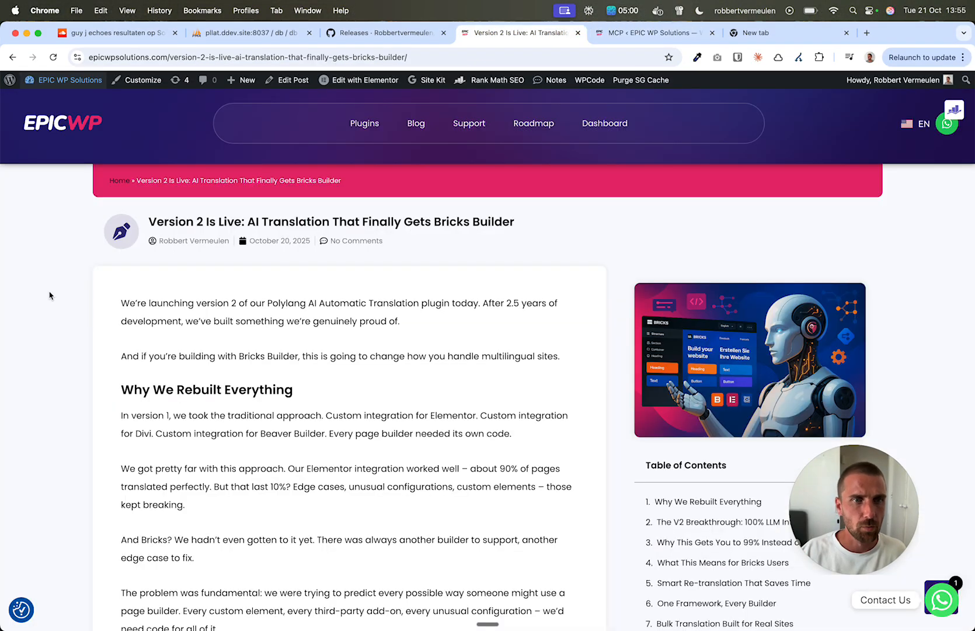
{"action": "scroll", "scroll_direction": "up", "scroll_amount": 3}
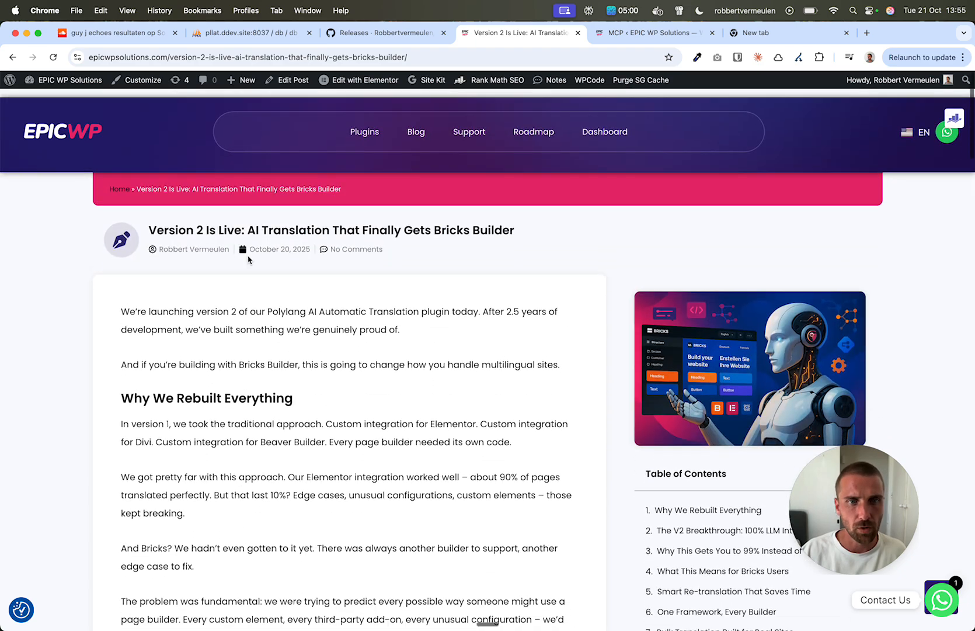
{"action": "scroll", "scroll_direction": "down", "scroll_amount": 3}
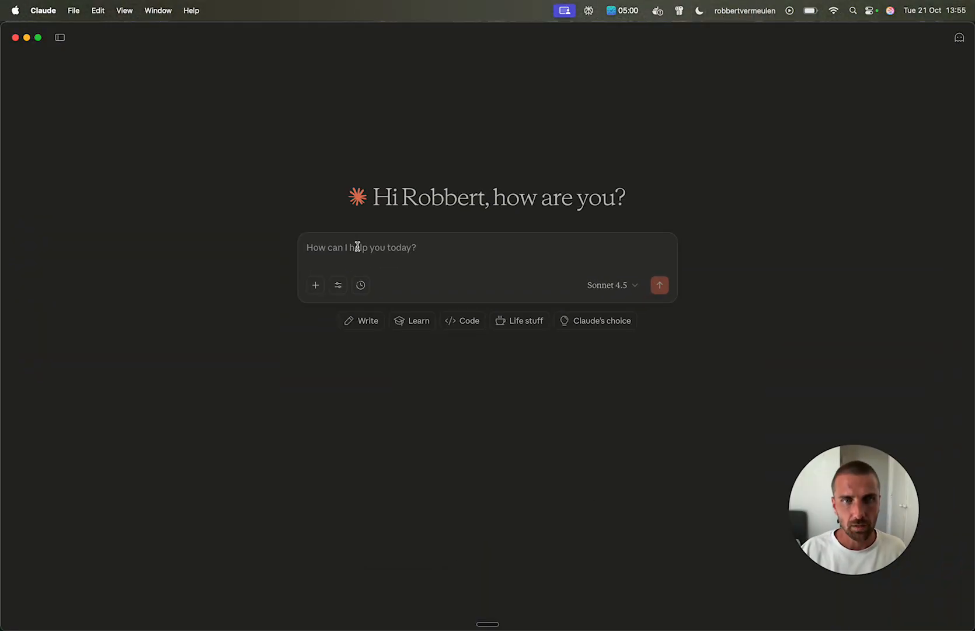
- Send the prompt 'Give me my latest blog post regarding bricks builder from my wordpress website'
{"action": "type", "text": "Give me"}
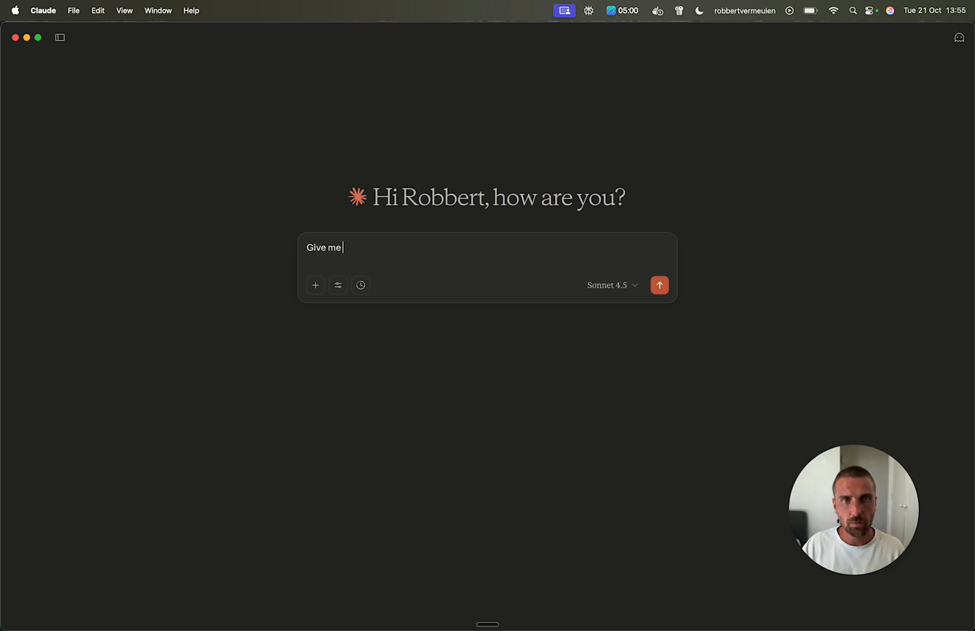
{"action": "type", "text": "my latest b"}
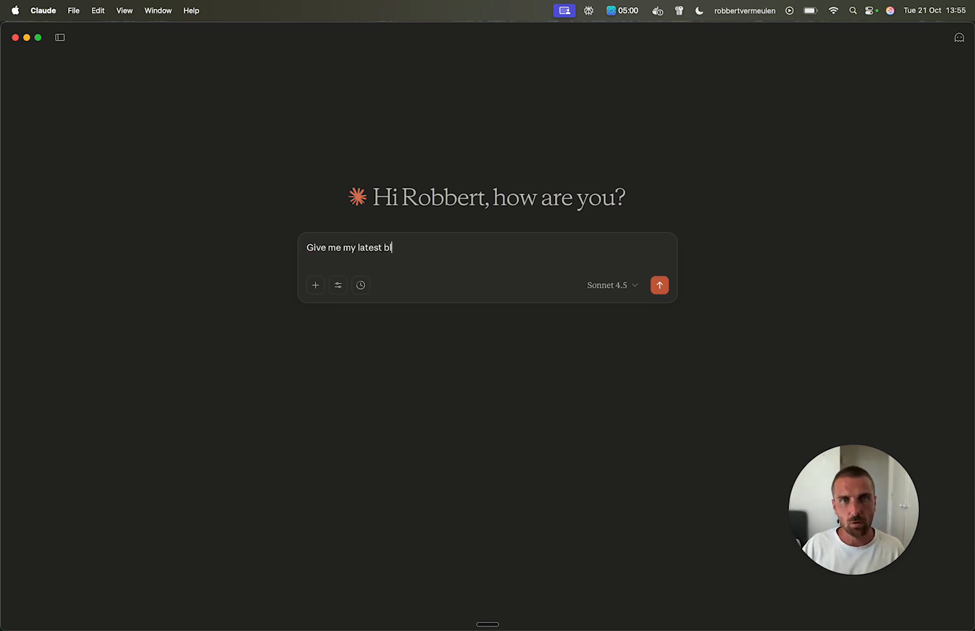
{"action": "type", "text": "og post"}
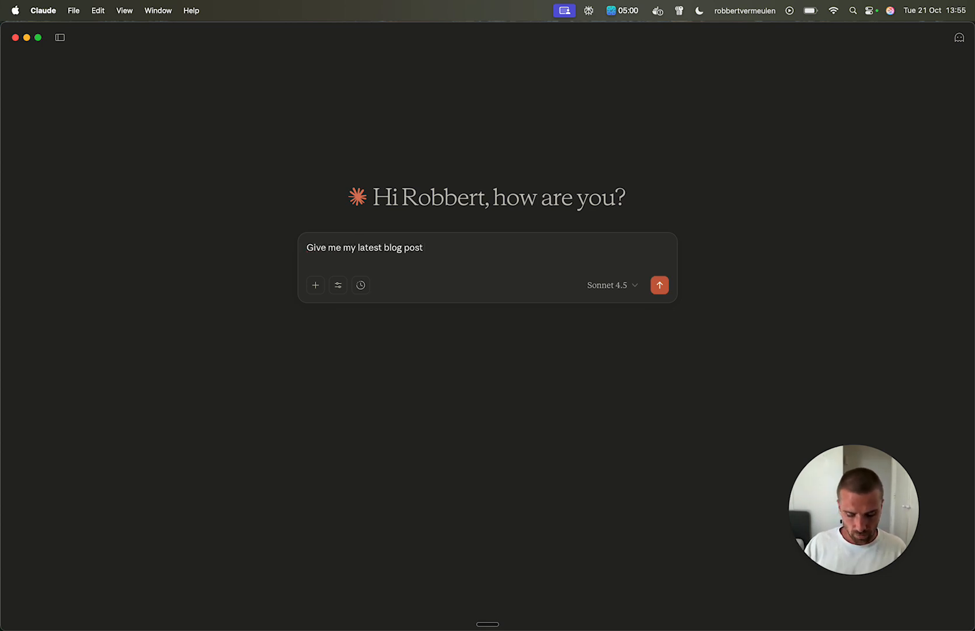
{"action": "type", "text": "regarding"}
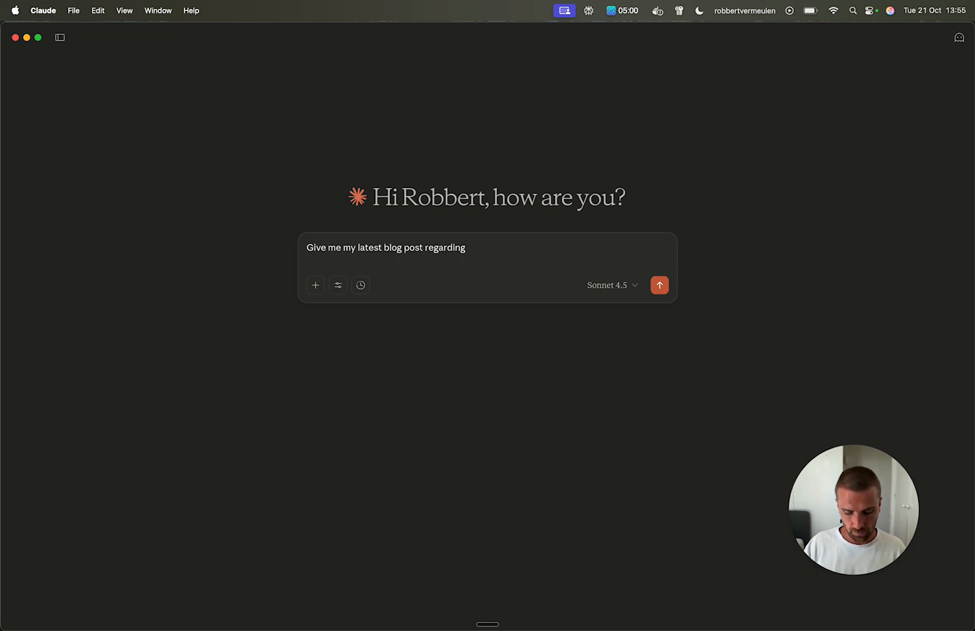
{"action": "type", "text": "bricks builder"}
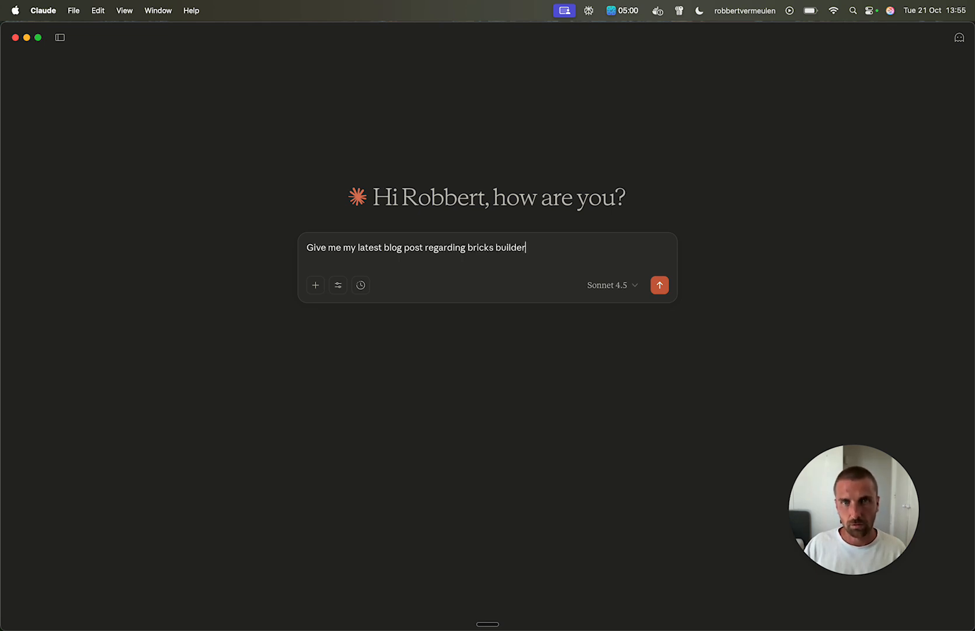
{"action": "type", "text": "from m"}
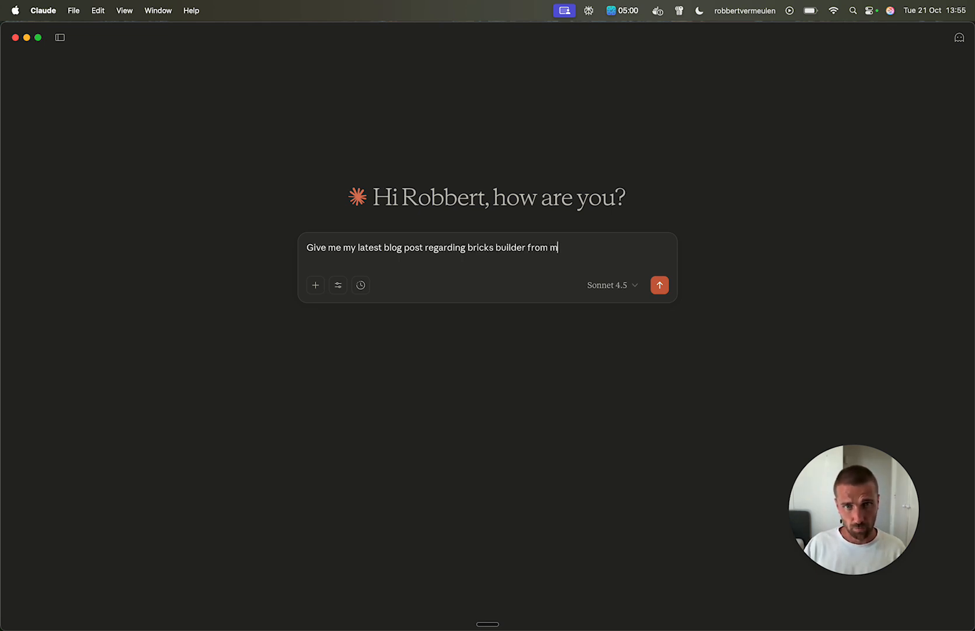
{"action": "type", "text": "y wordpress websi"}
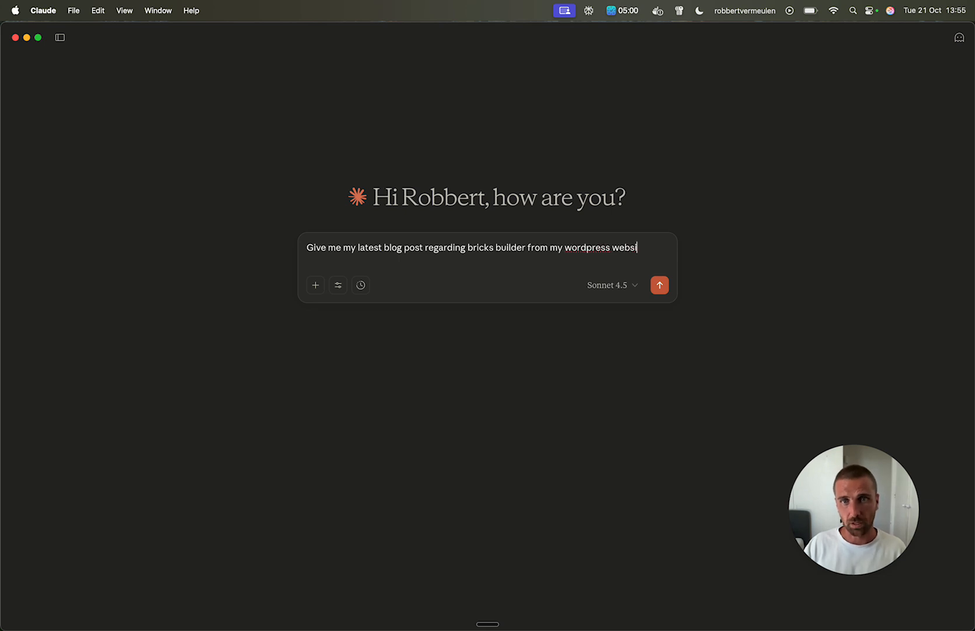
{"action": "left_click", "coordinate": [659, 285]}
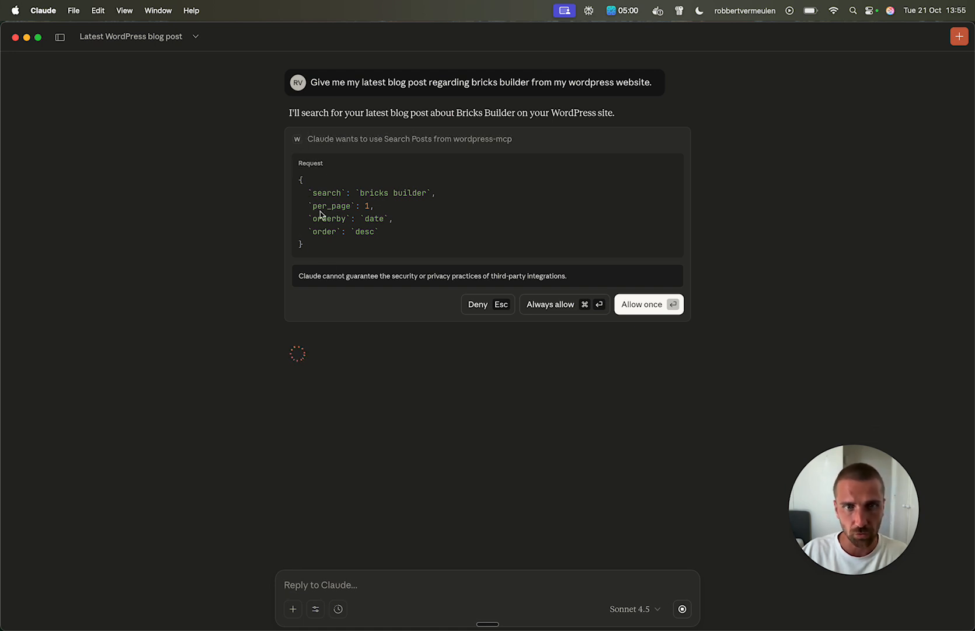
- Allow the Search Posts tool once so Claude can find the latest Bricks Builder post
{"action": "left_click", "coordinate": [648, 305]}
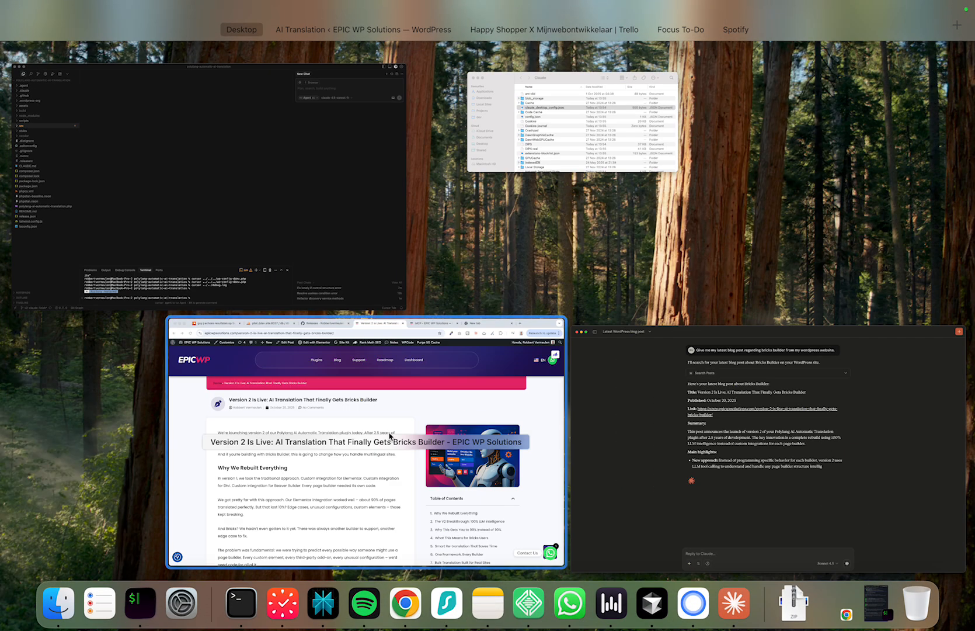
- Bring Chrome forward and browse the 'Version 2 Is Live' Bricks Builder post
{"action": "left_click", "coordinate": [367, 436]}
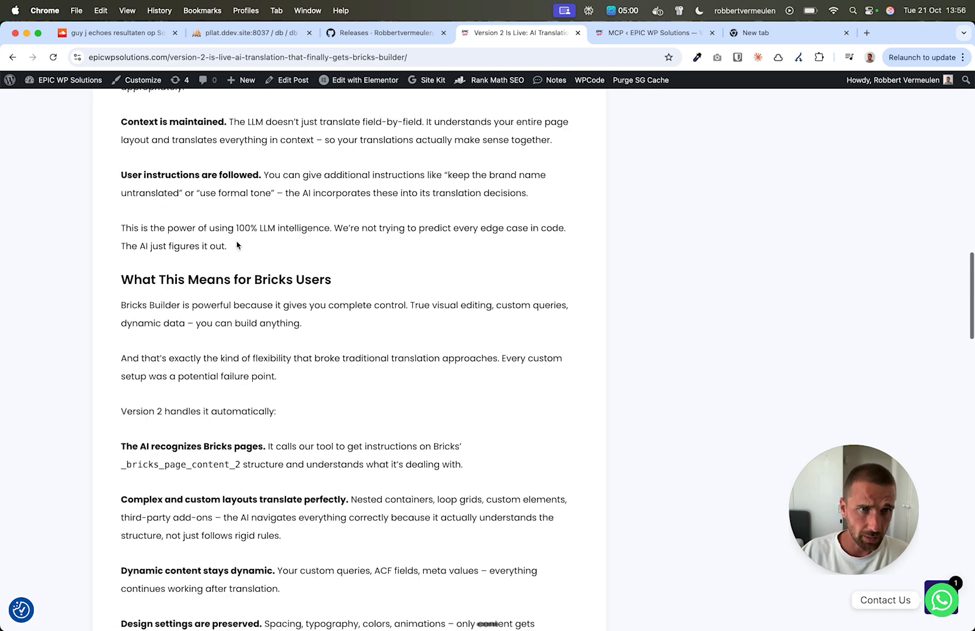
{"action": "scroll", "scroll_direction": "up", "scroll_amount": 3}
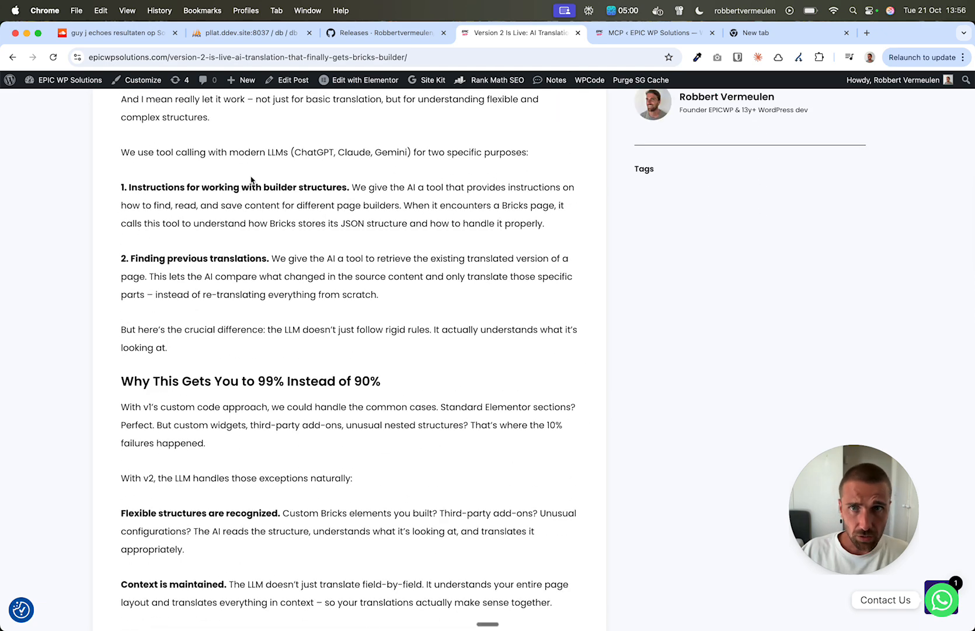
{"action": "left_click", "coordinate": [786, 33]}
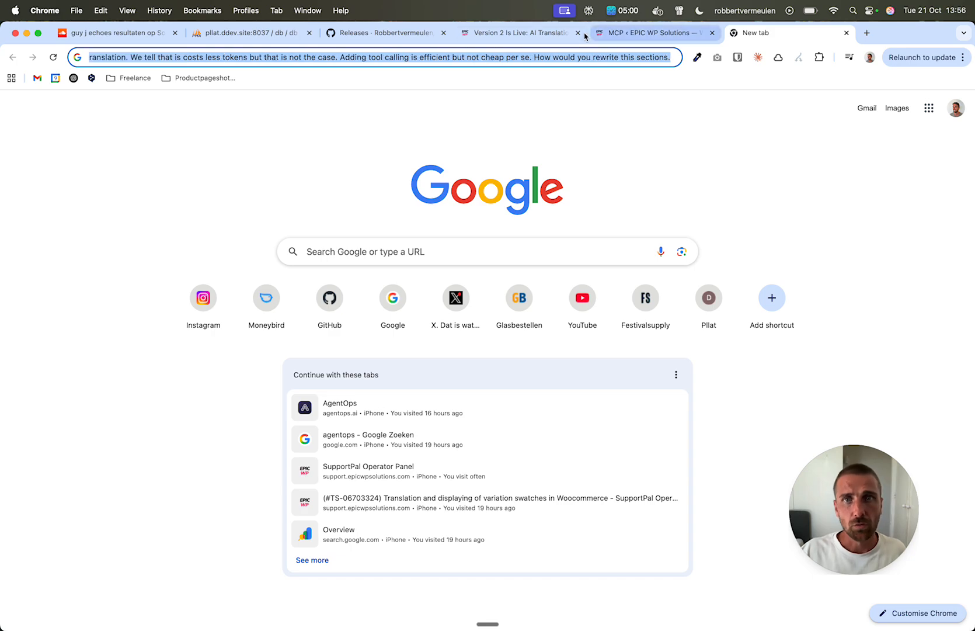
{"action": "left_click", "coordinate": [517, 32]}
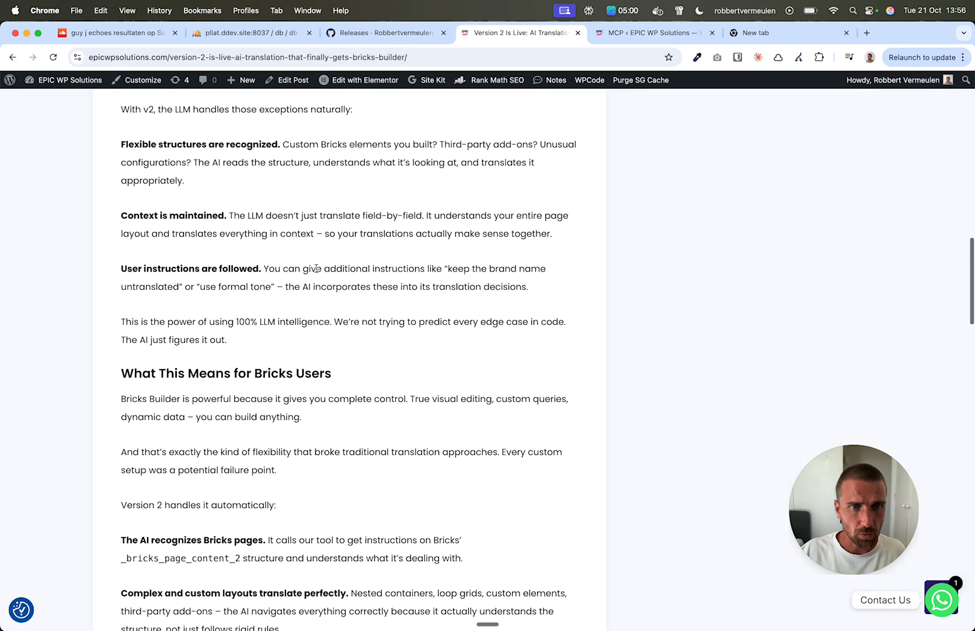